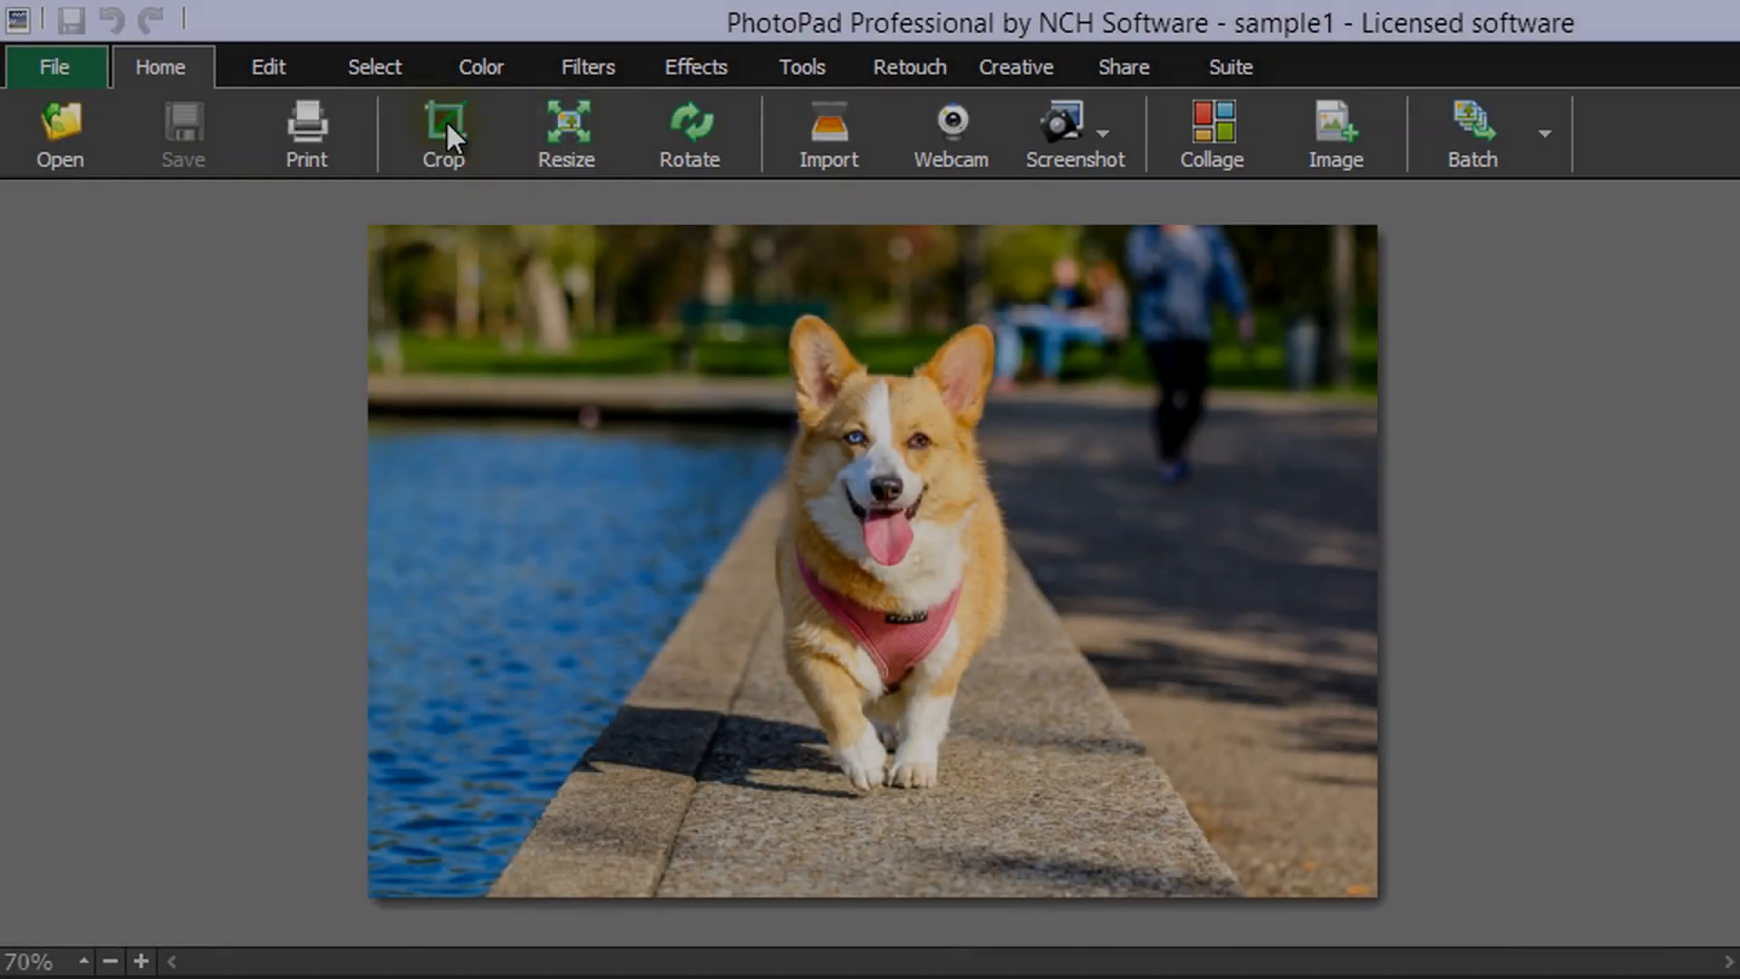
# Make a first crop of the corgi photo, apply it, then delete that crop layer
pyautogui.click(268, 67)
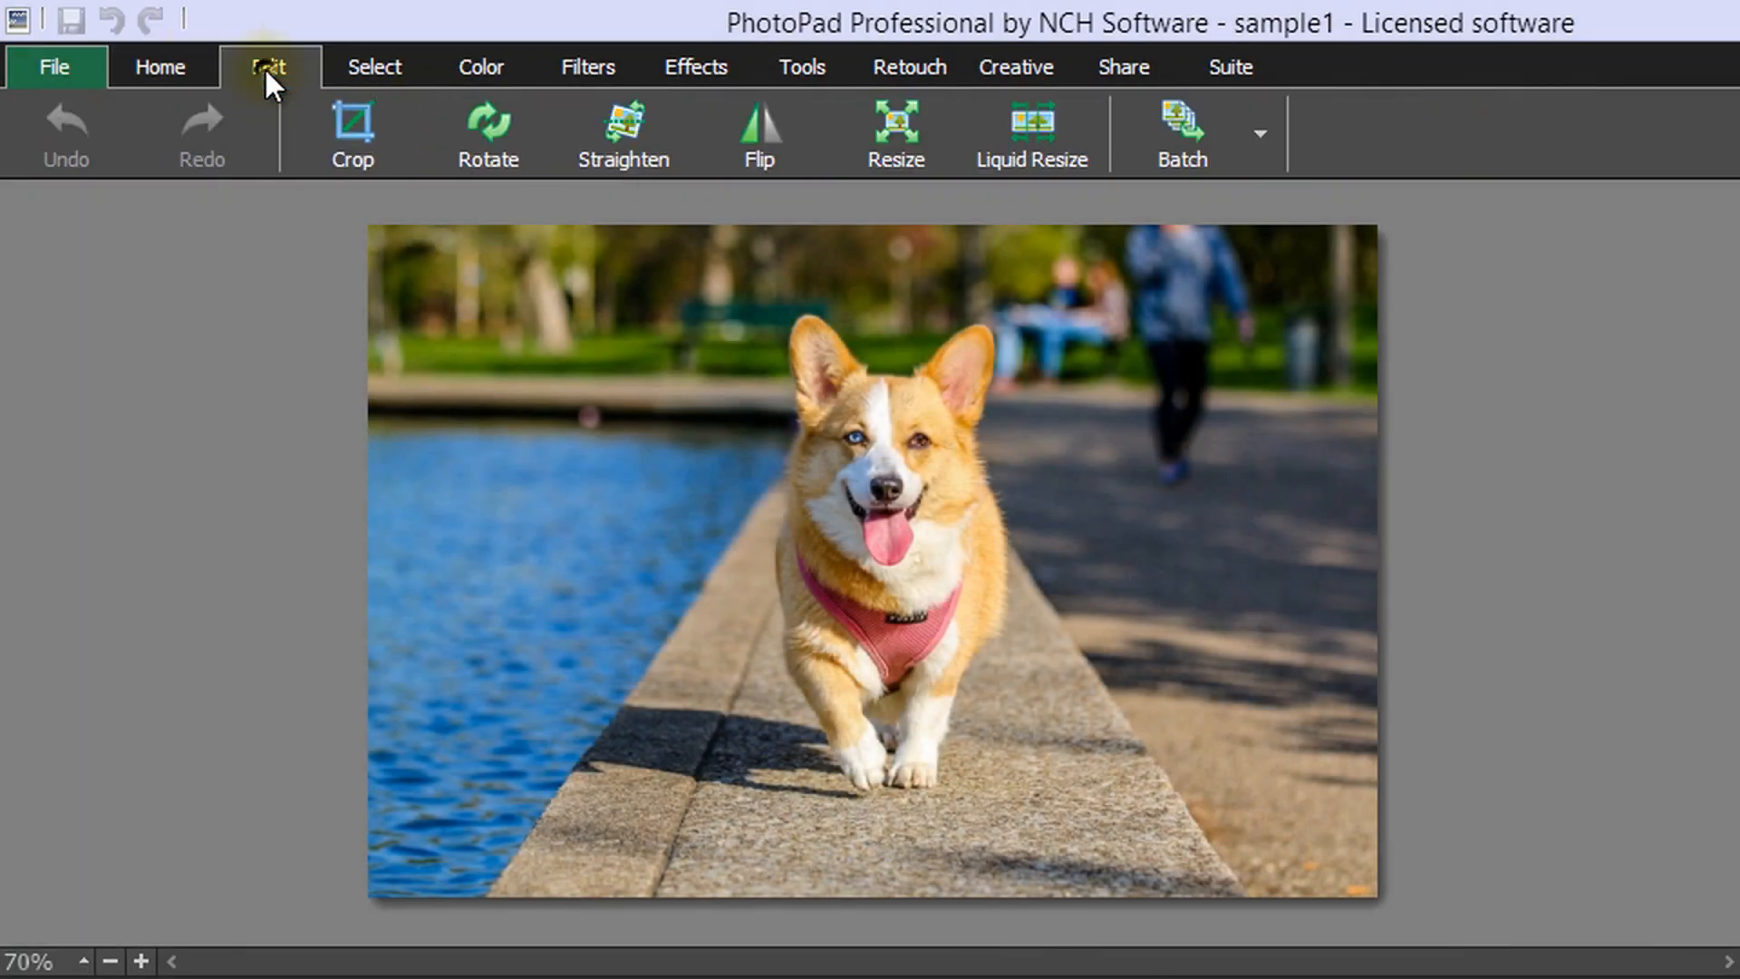
pyautogui.click(268, 67)
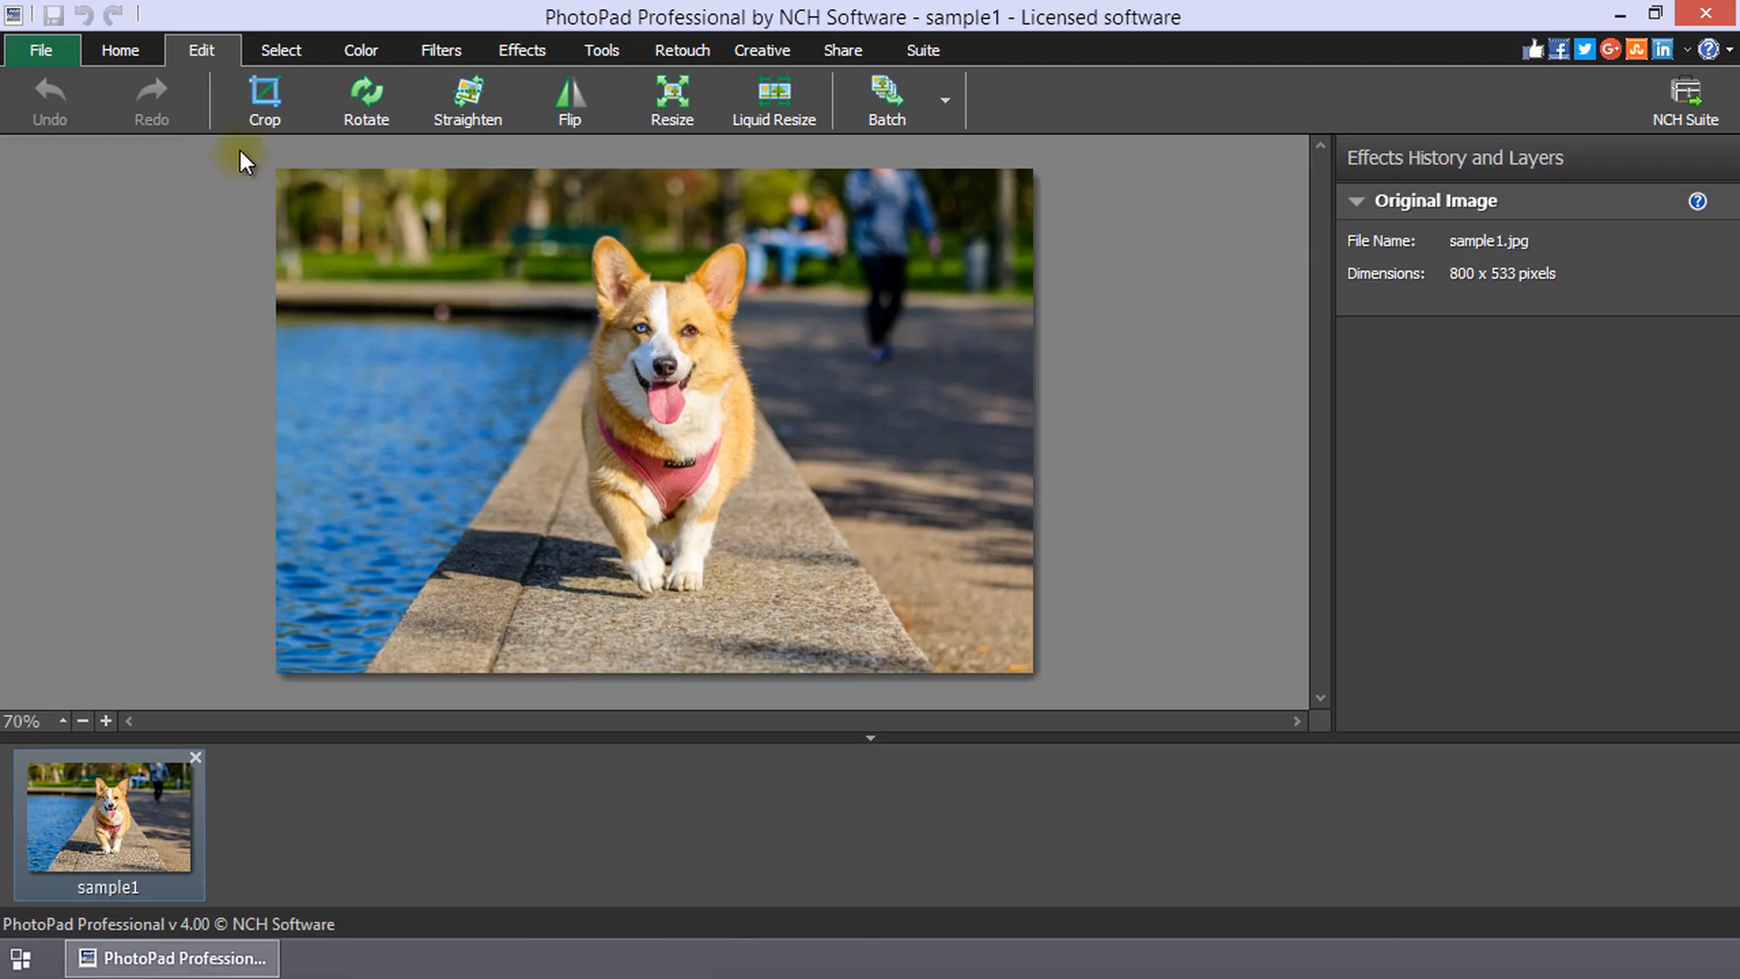
pyautogui.click(264, 100)
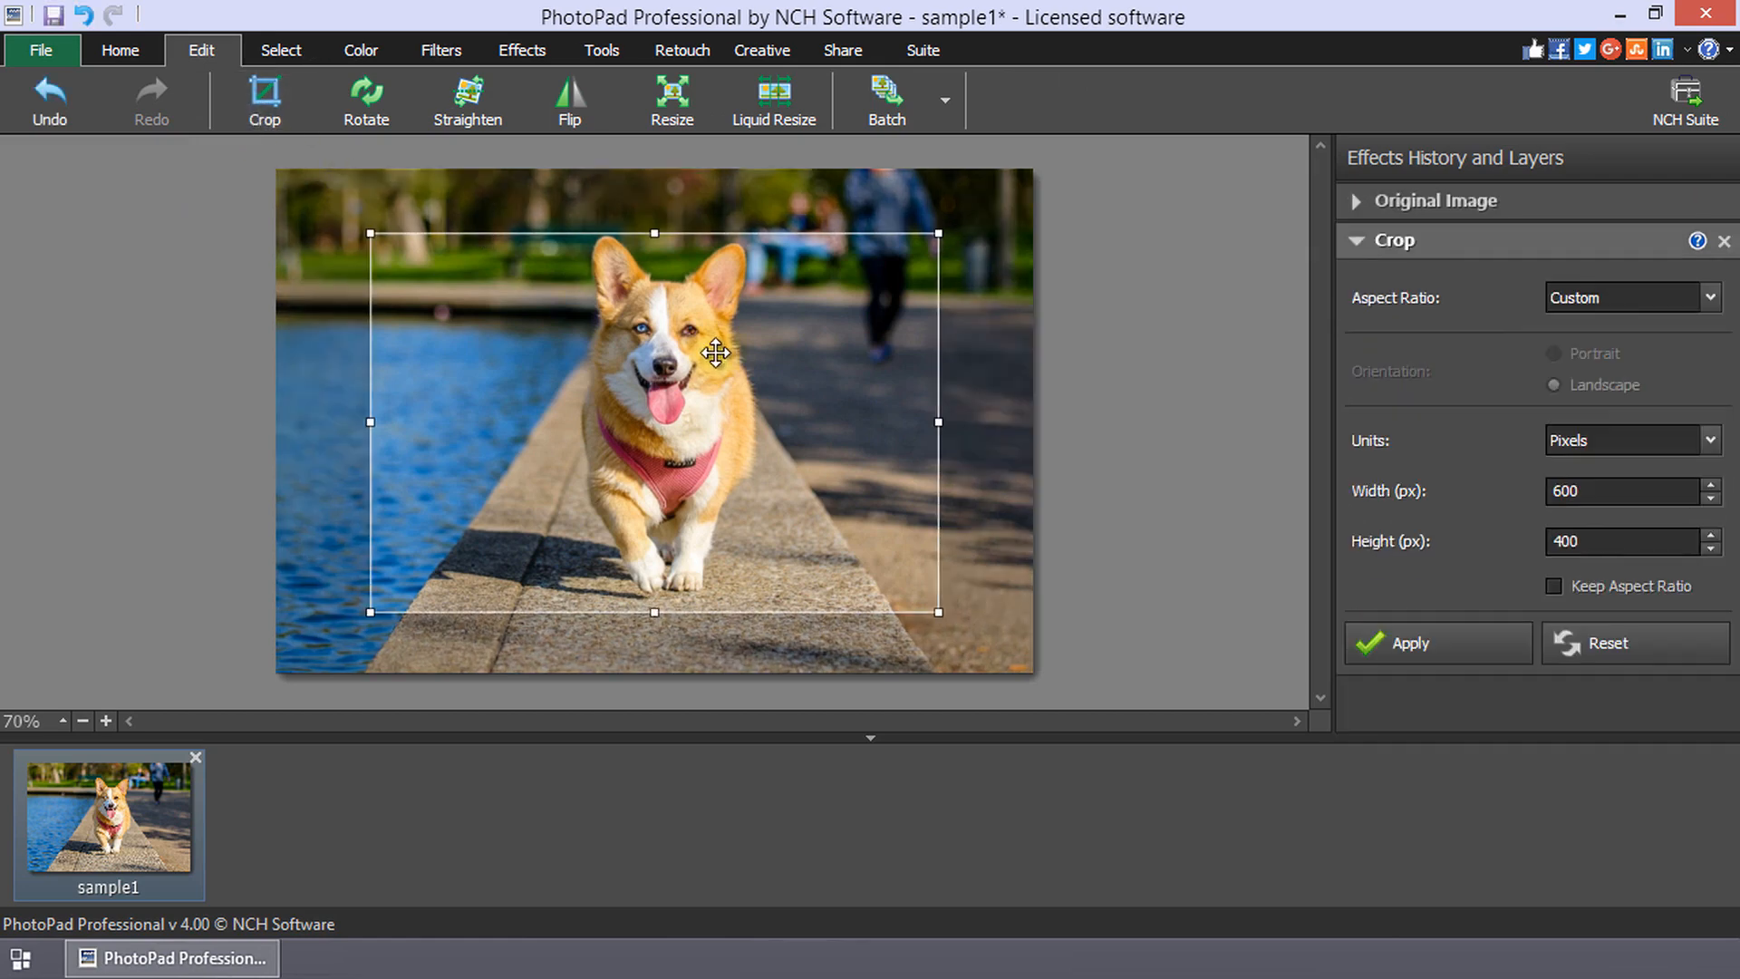
pyautogui.moveTo(1411, 540)
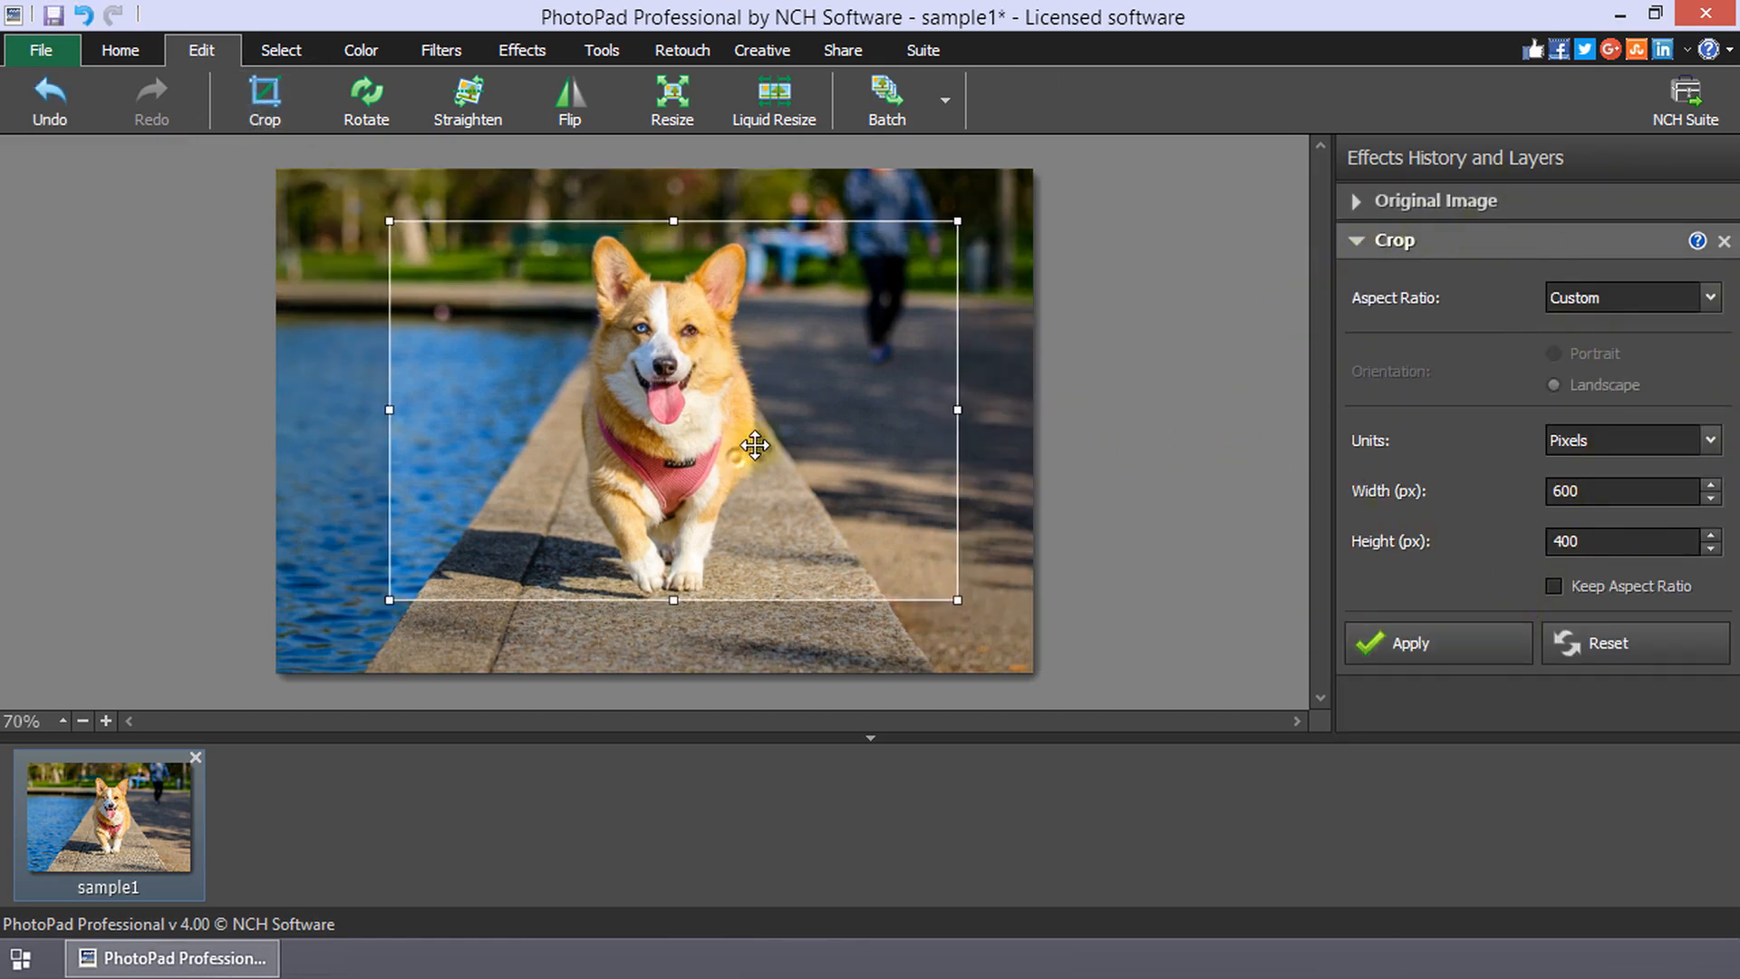
pyautogui.click(1436, 641)
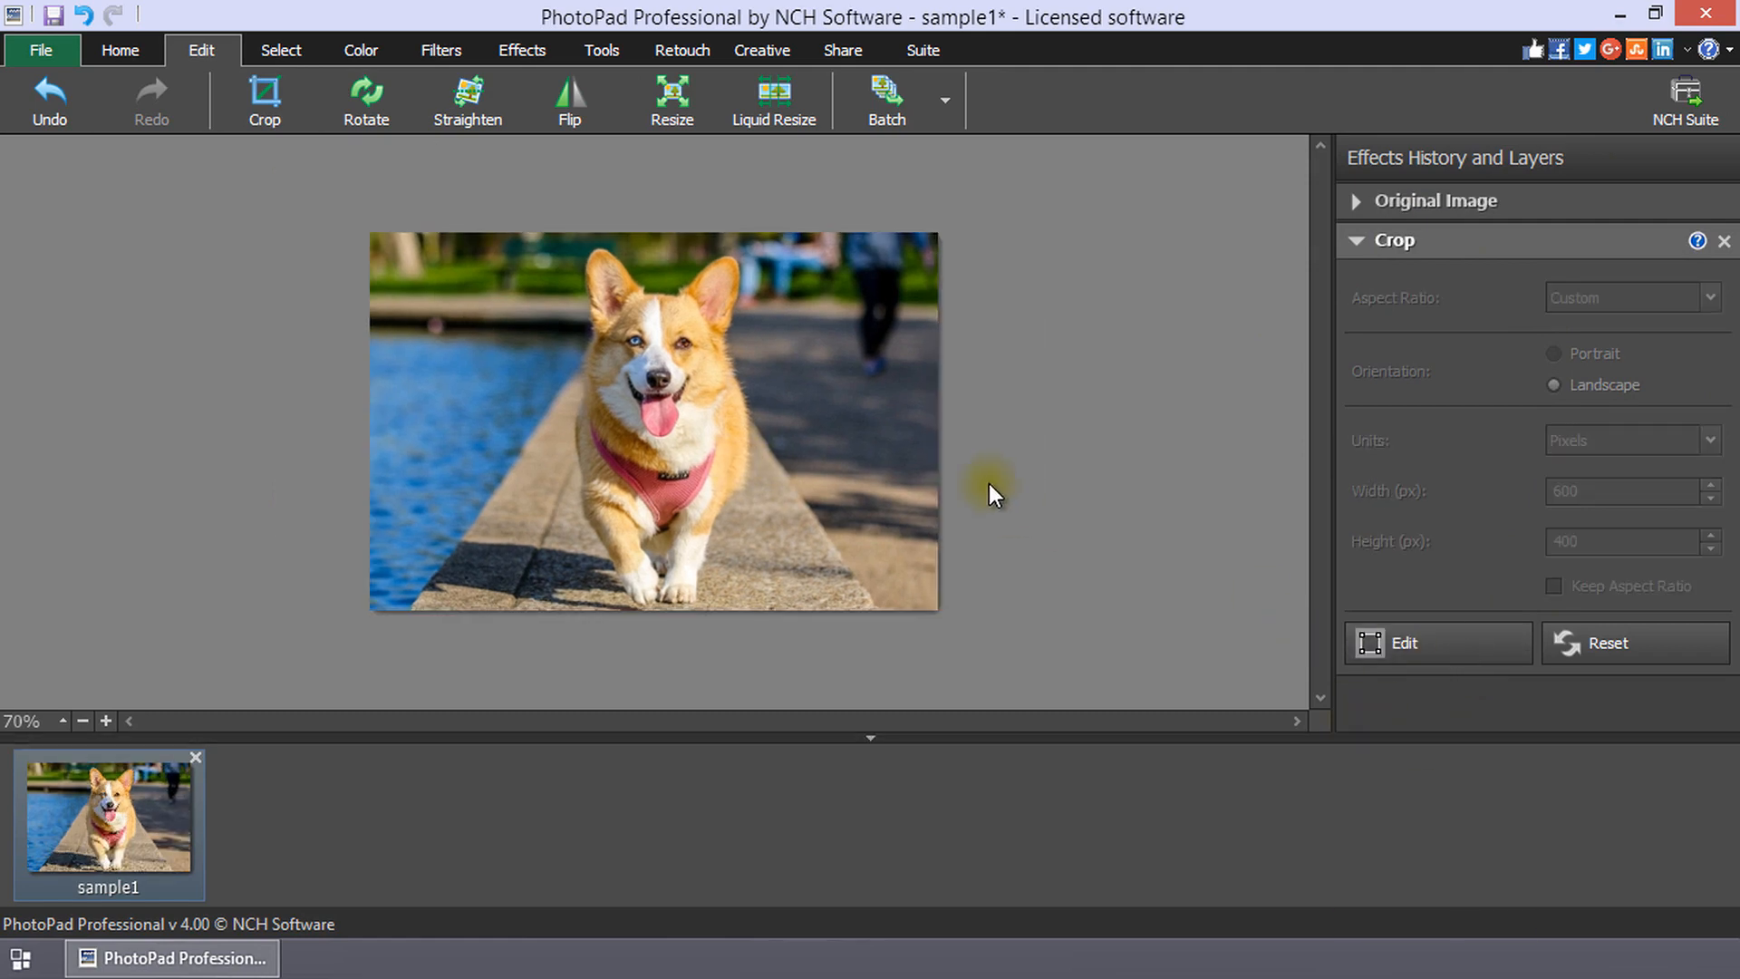
pyautogui.click(1403, 642)
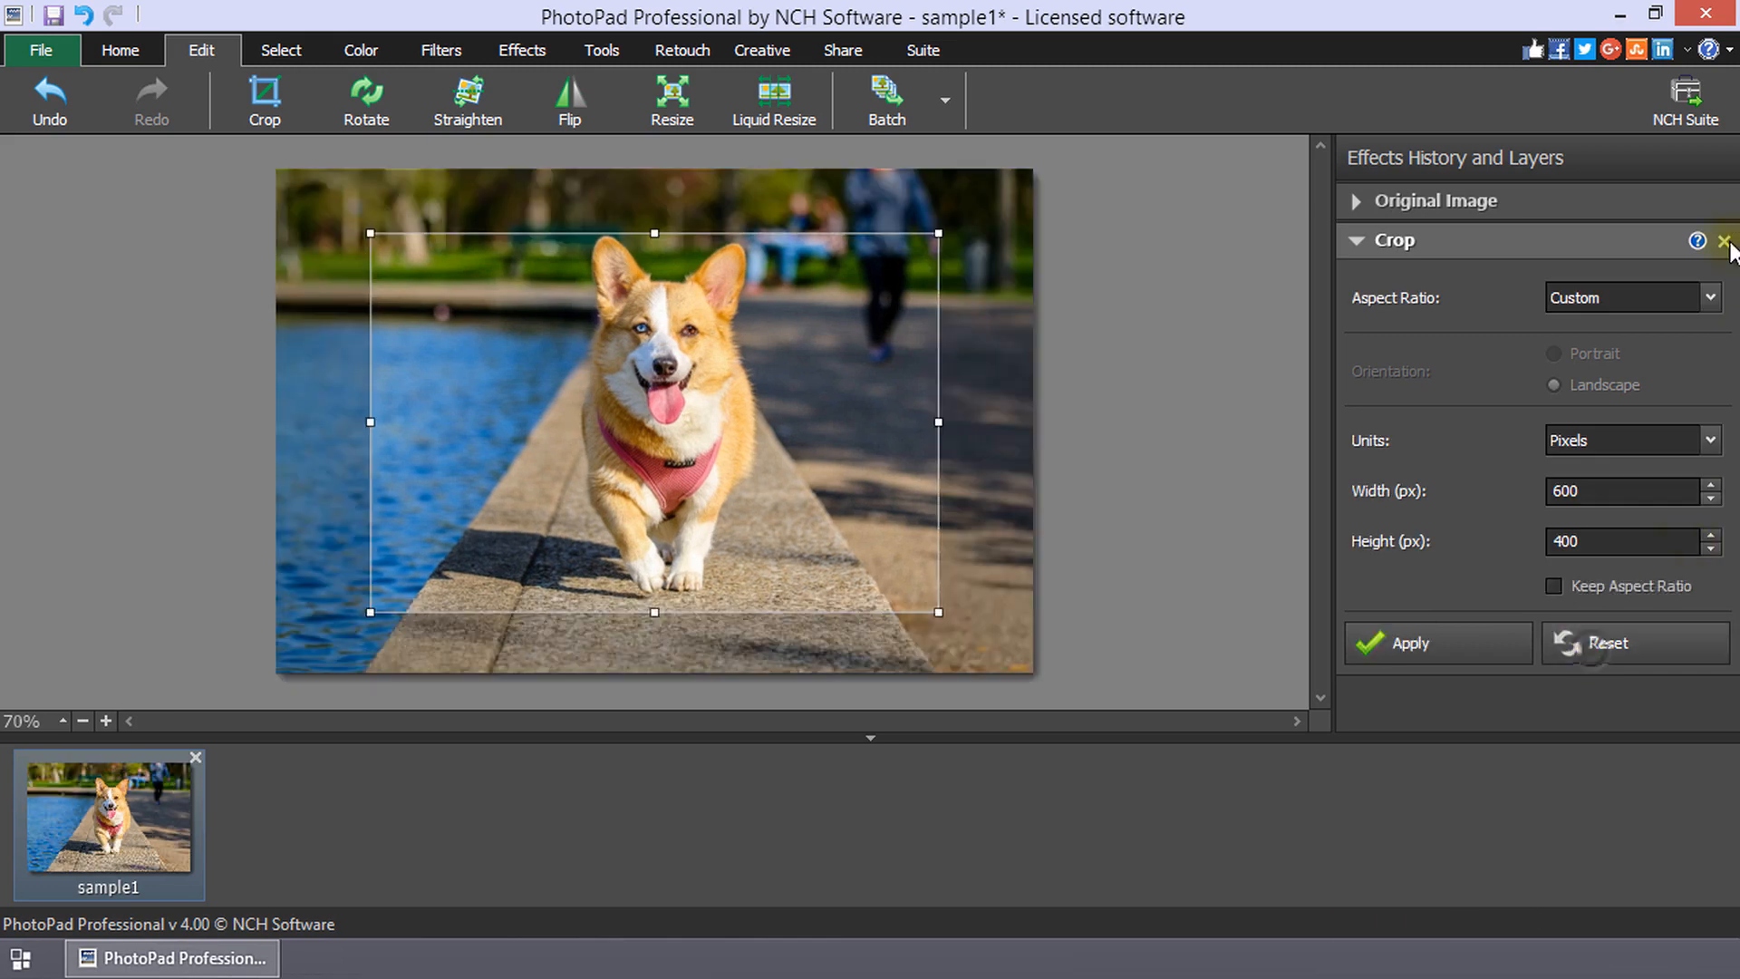
pyautogui.click(1724, 242)
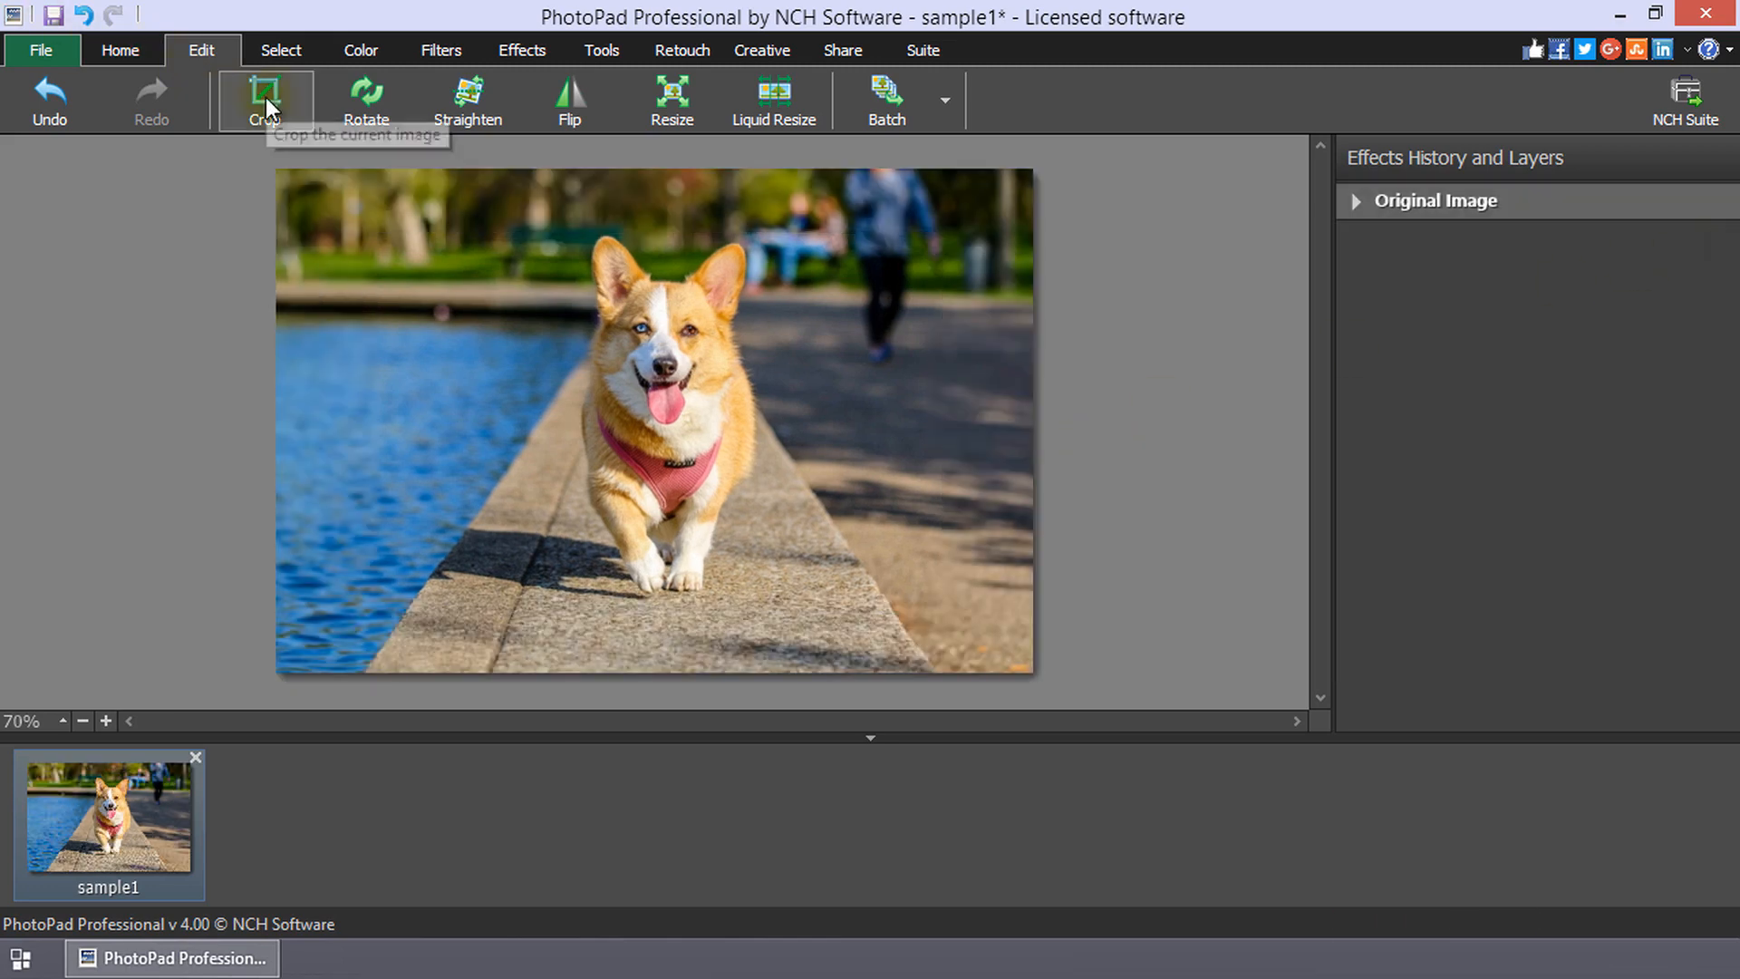
# Start a new crop, reshape it from the right corners and shift it left over the water
pyautogui.click(264, 100)
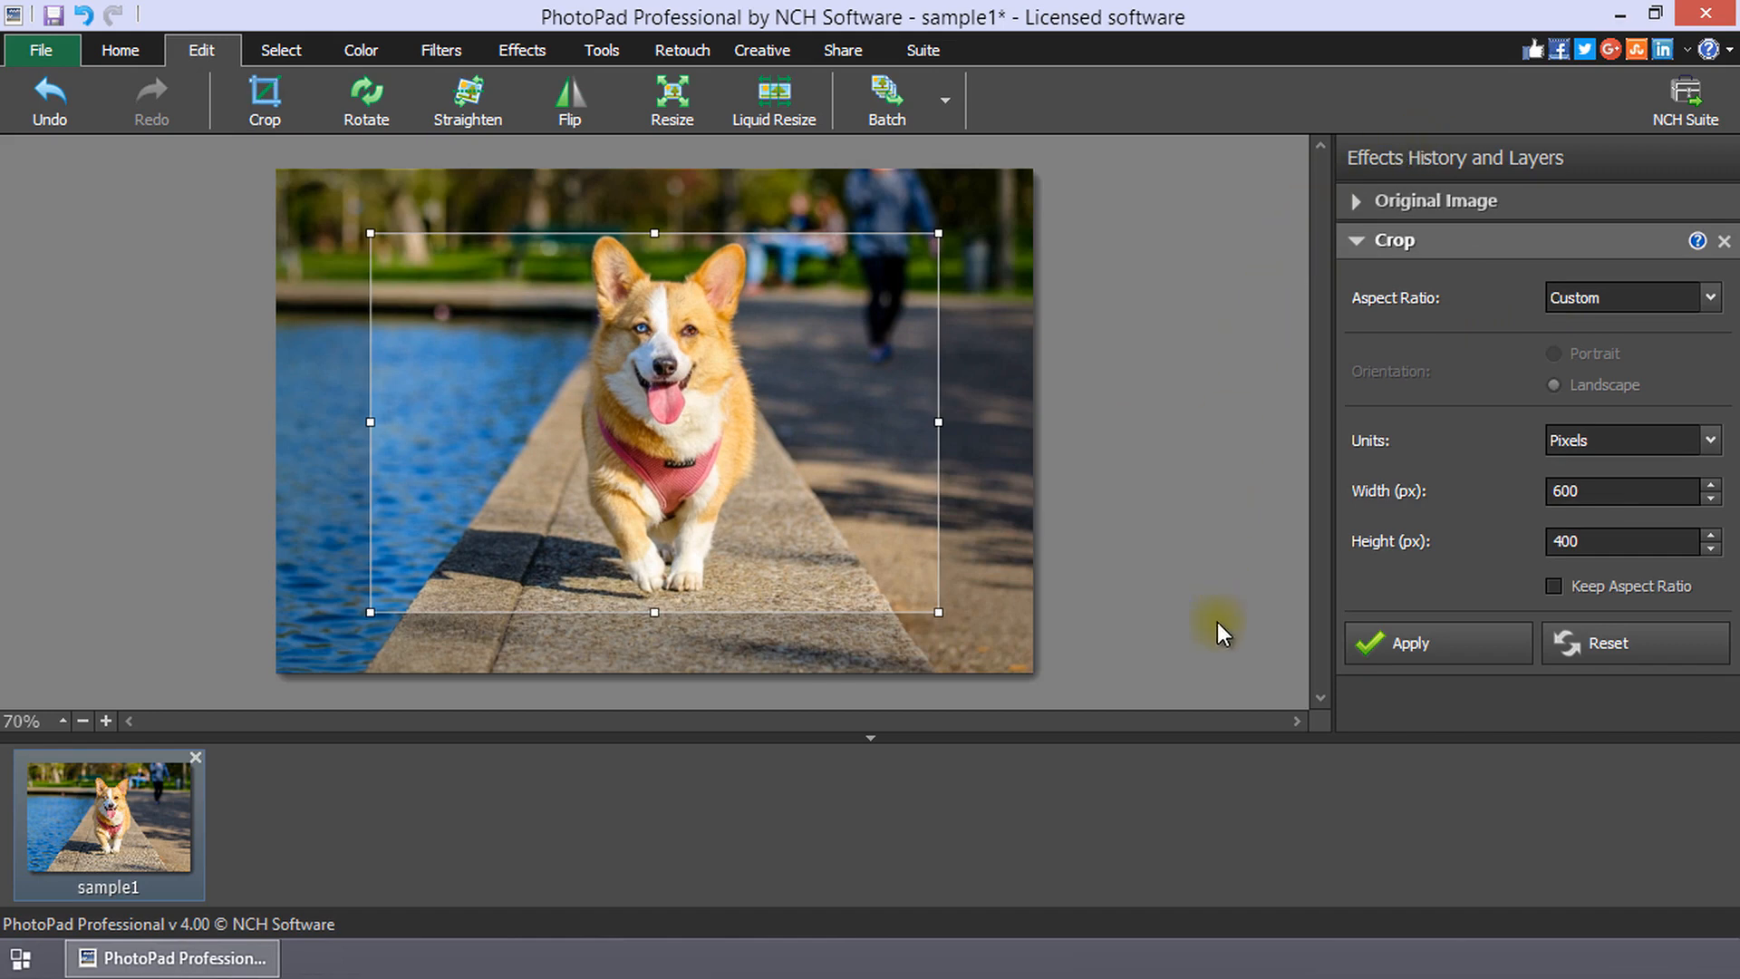
pyautogui.moveTo(1251, 311)
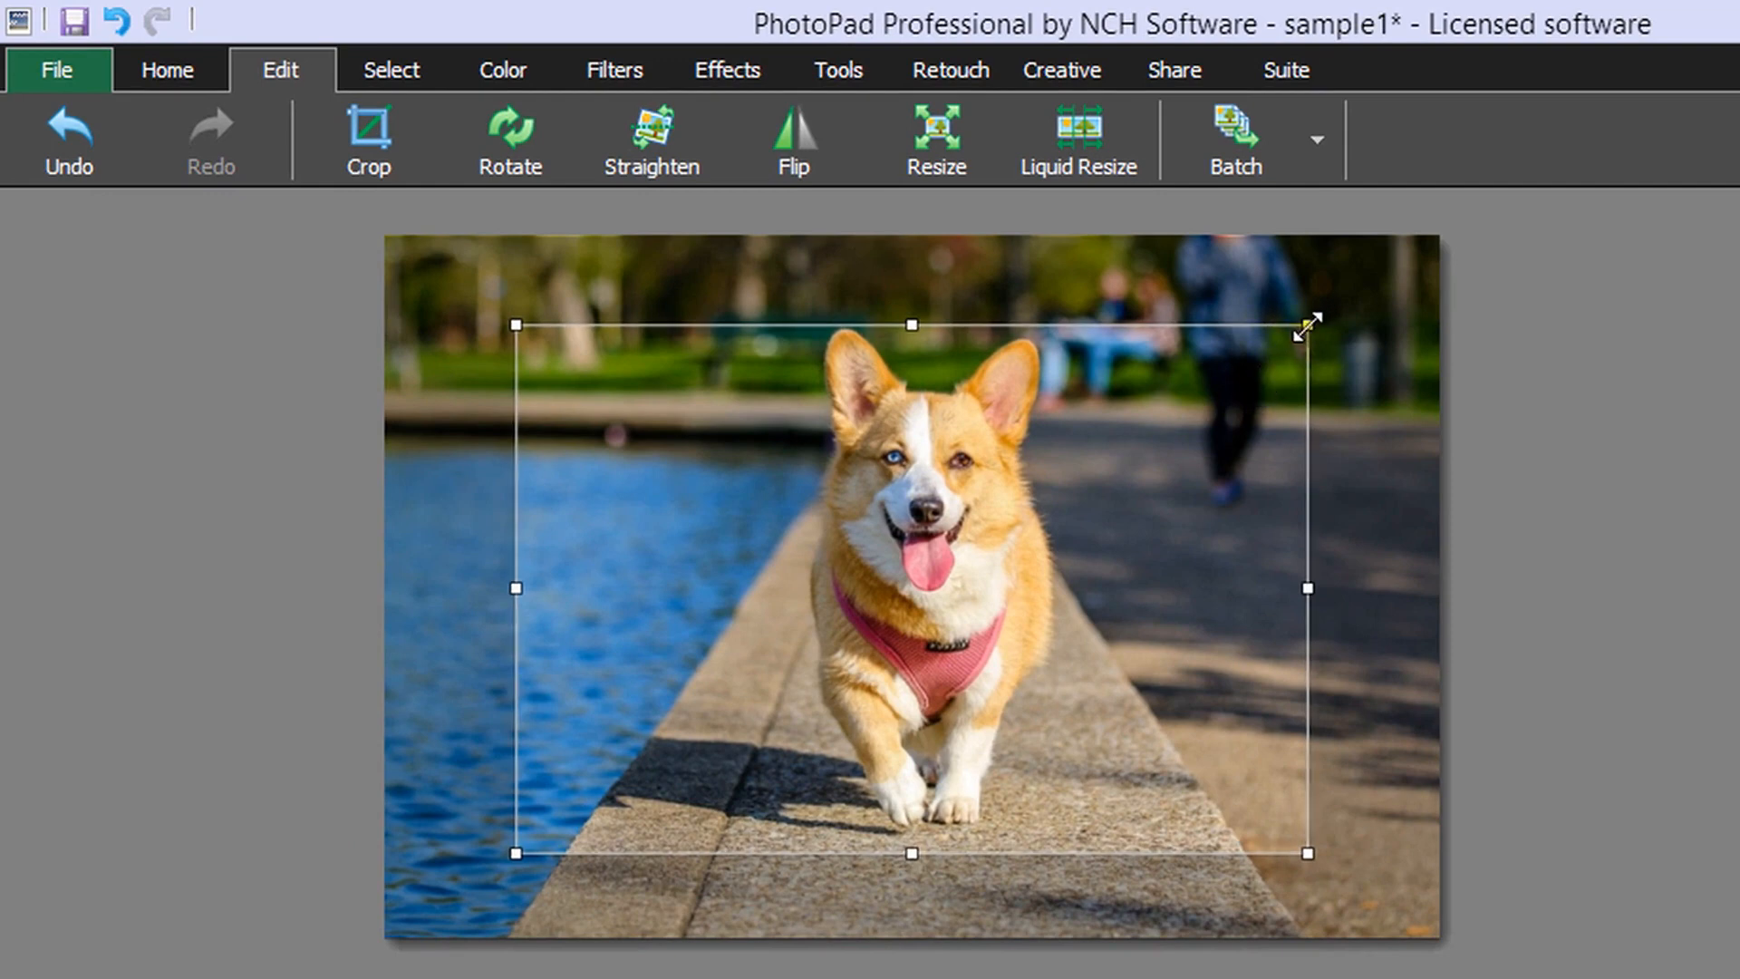
pyautogui.moveTo(1309, 324); pyautogui.dragTo(1365, 282)
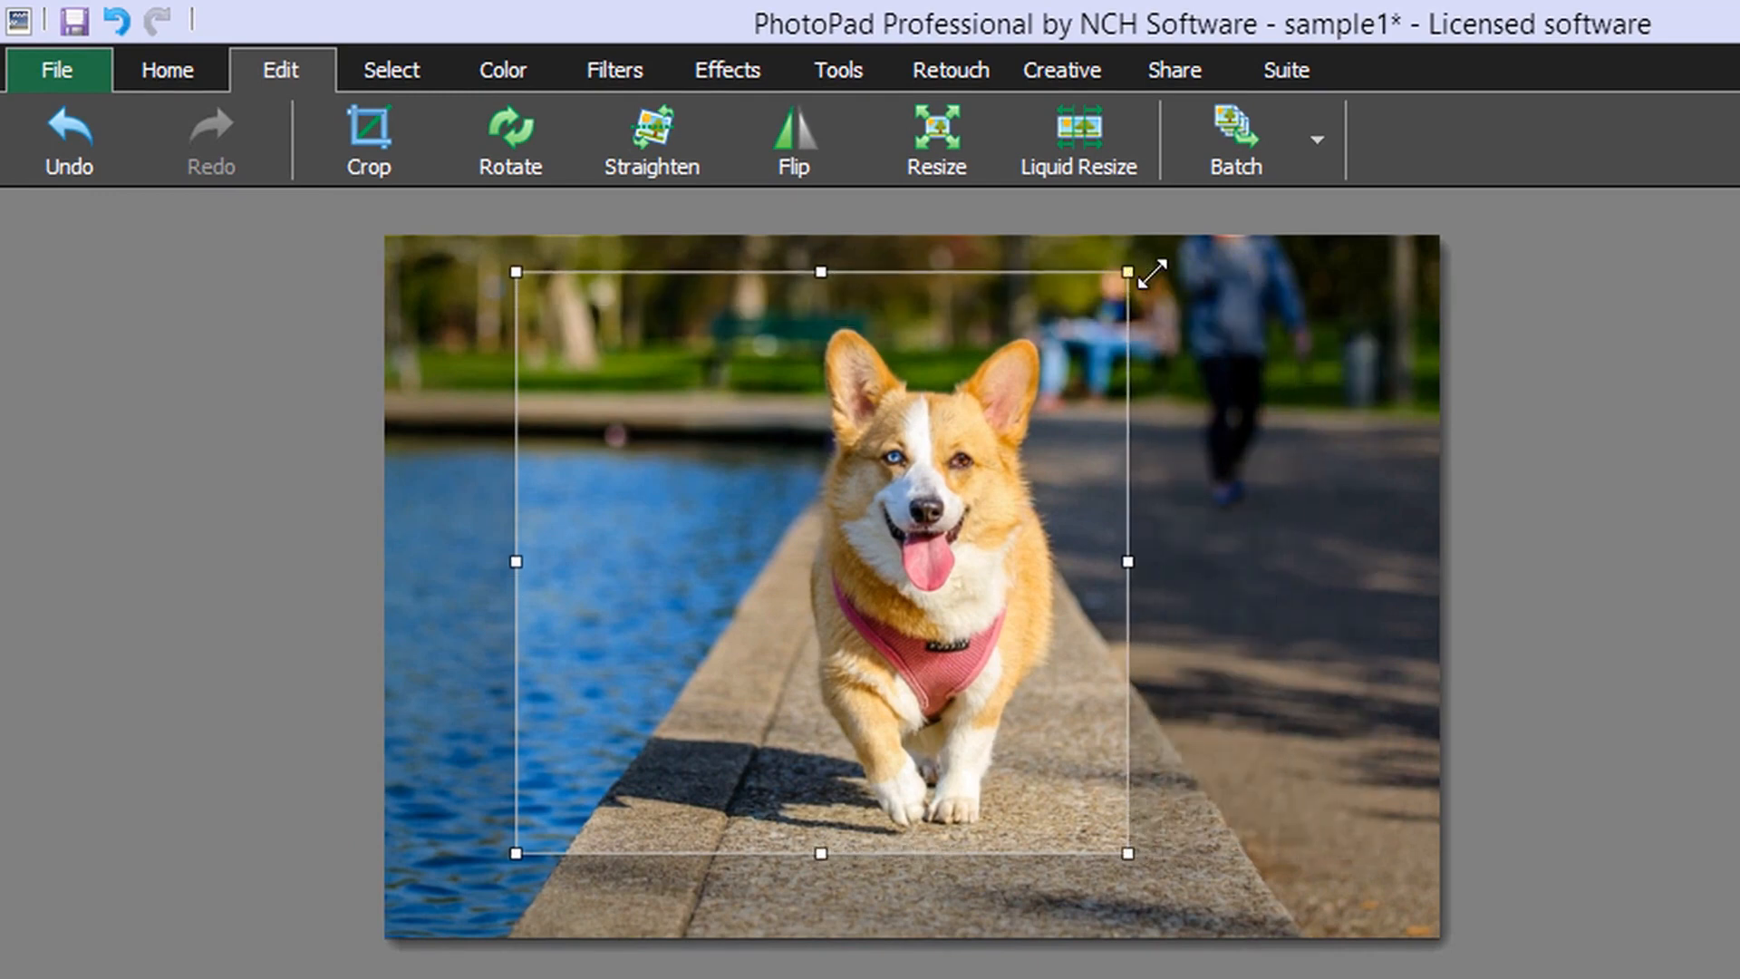
pyautogui.moveTo(1129, 278); pyautogui.dragTo(1309, 301)
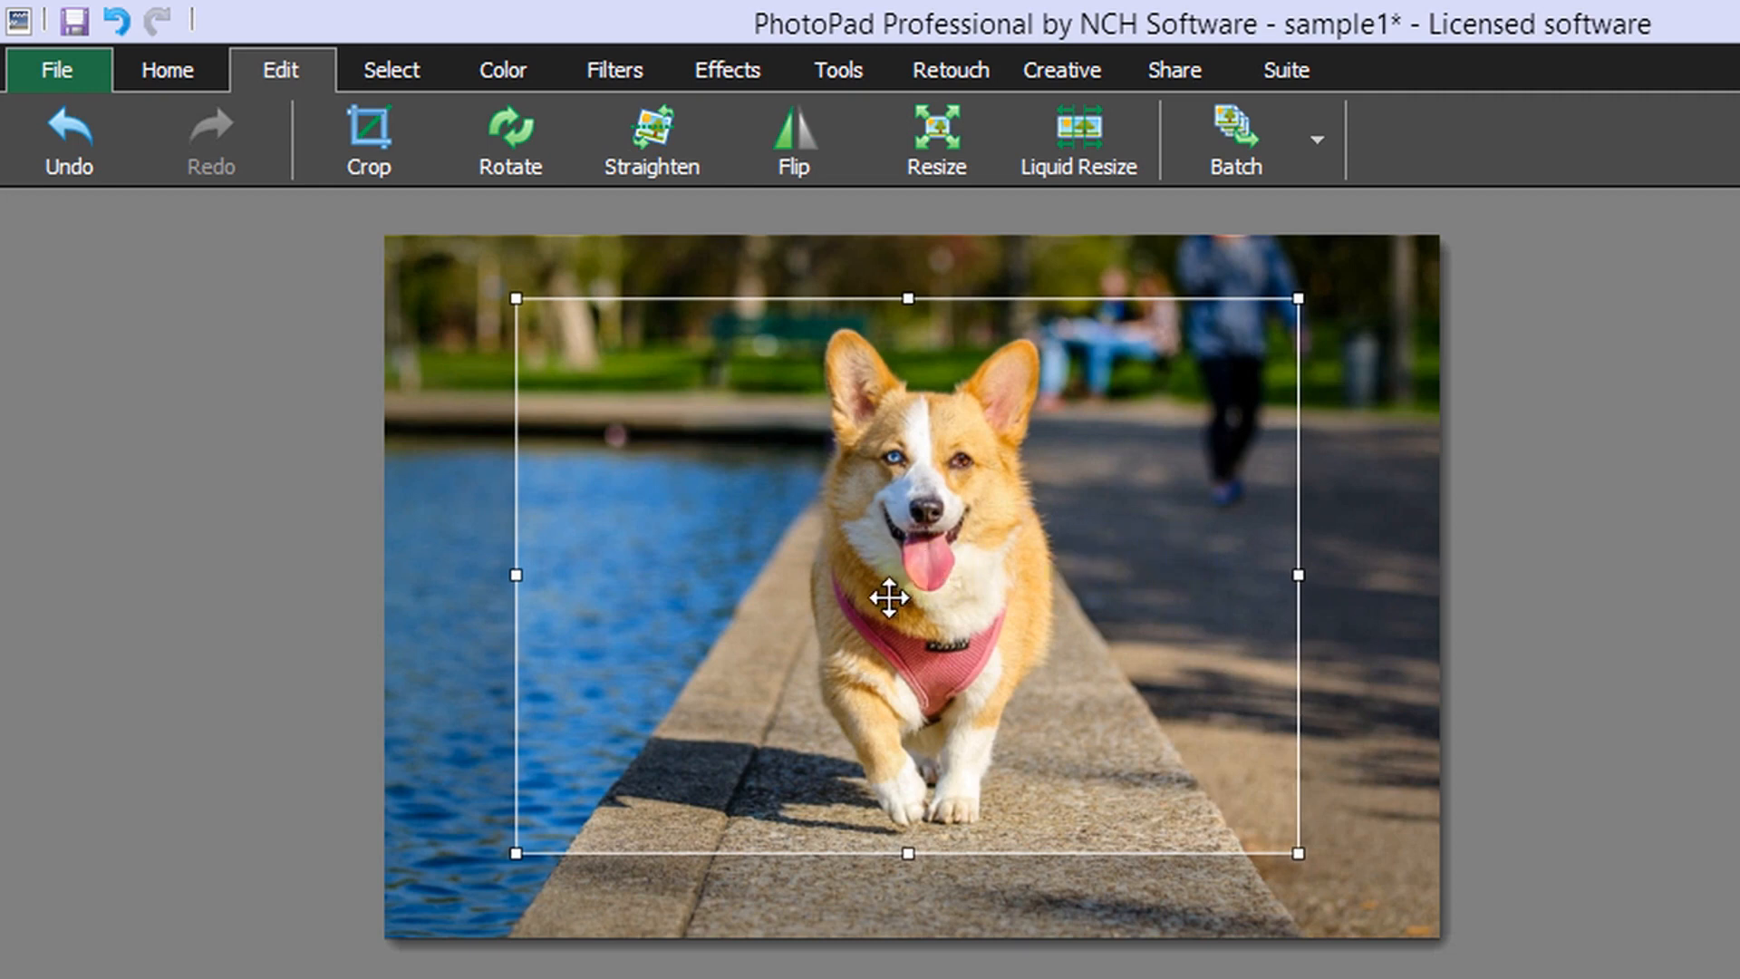
pyautogui.moveTo(891, 597); pyautogui.dragTo(810, 602)
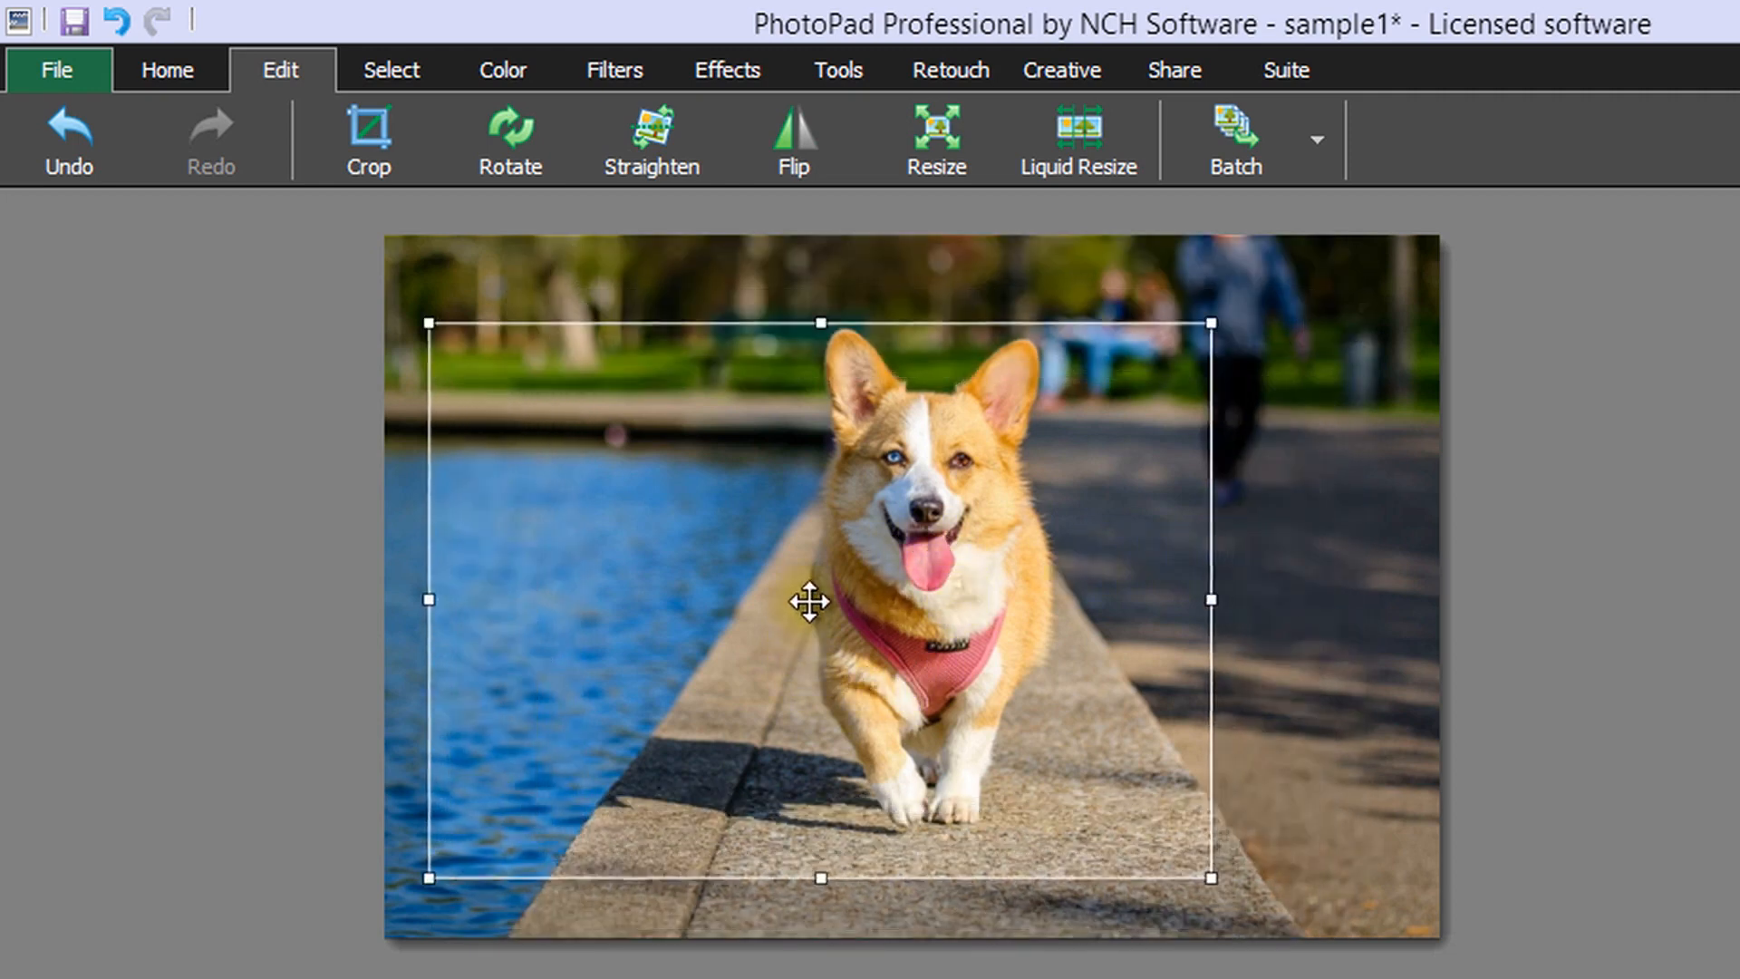
pyautogui.click(368, 137)
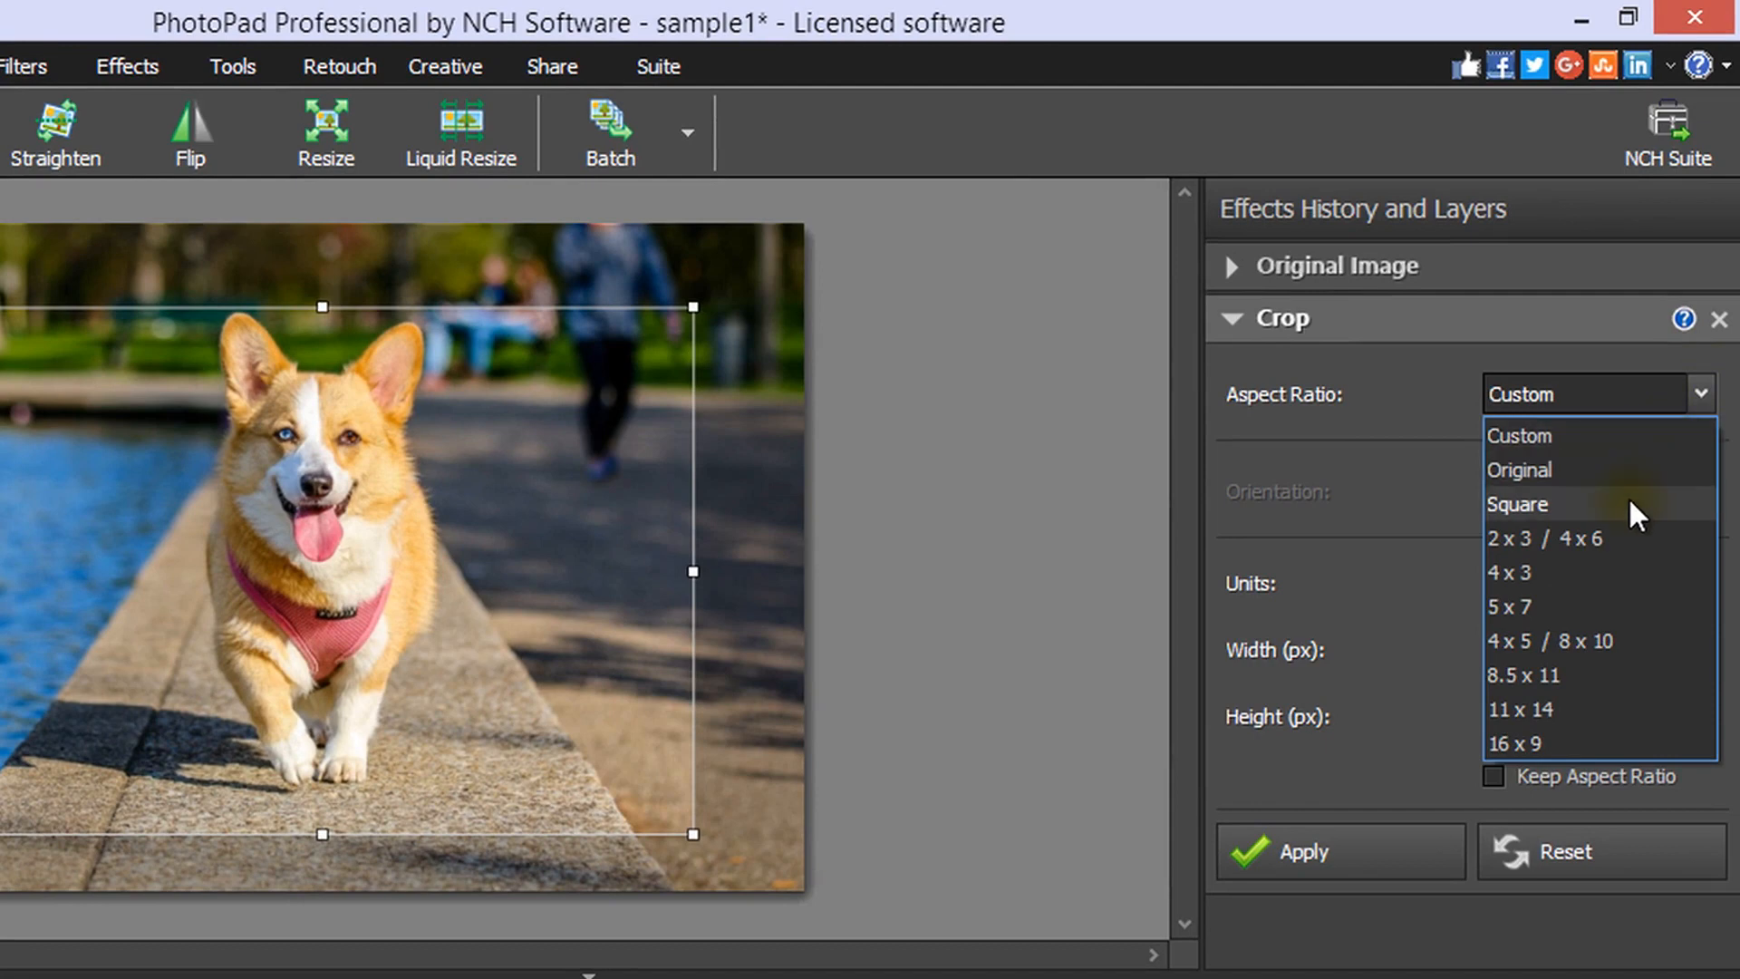
pyautogui.moveTo(1632, 607)
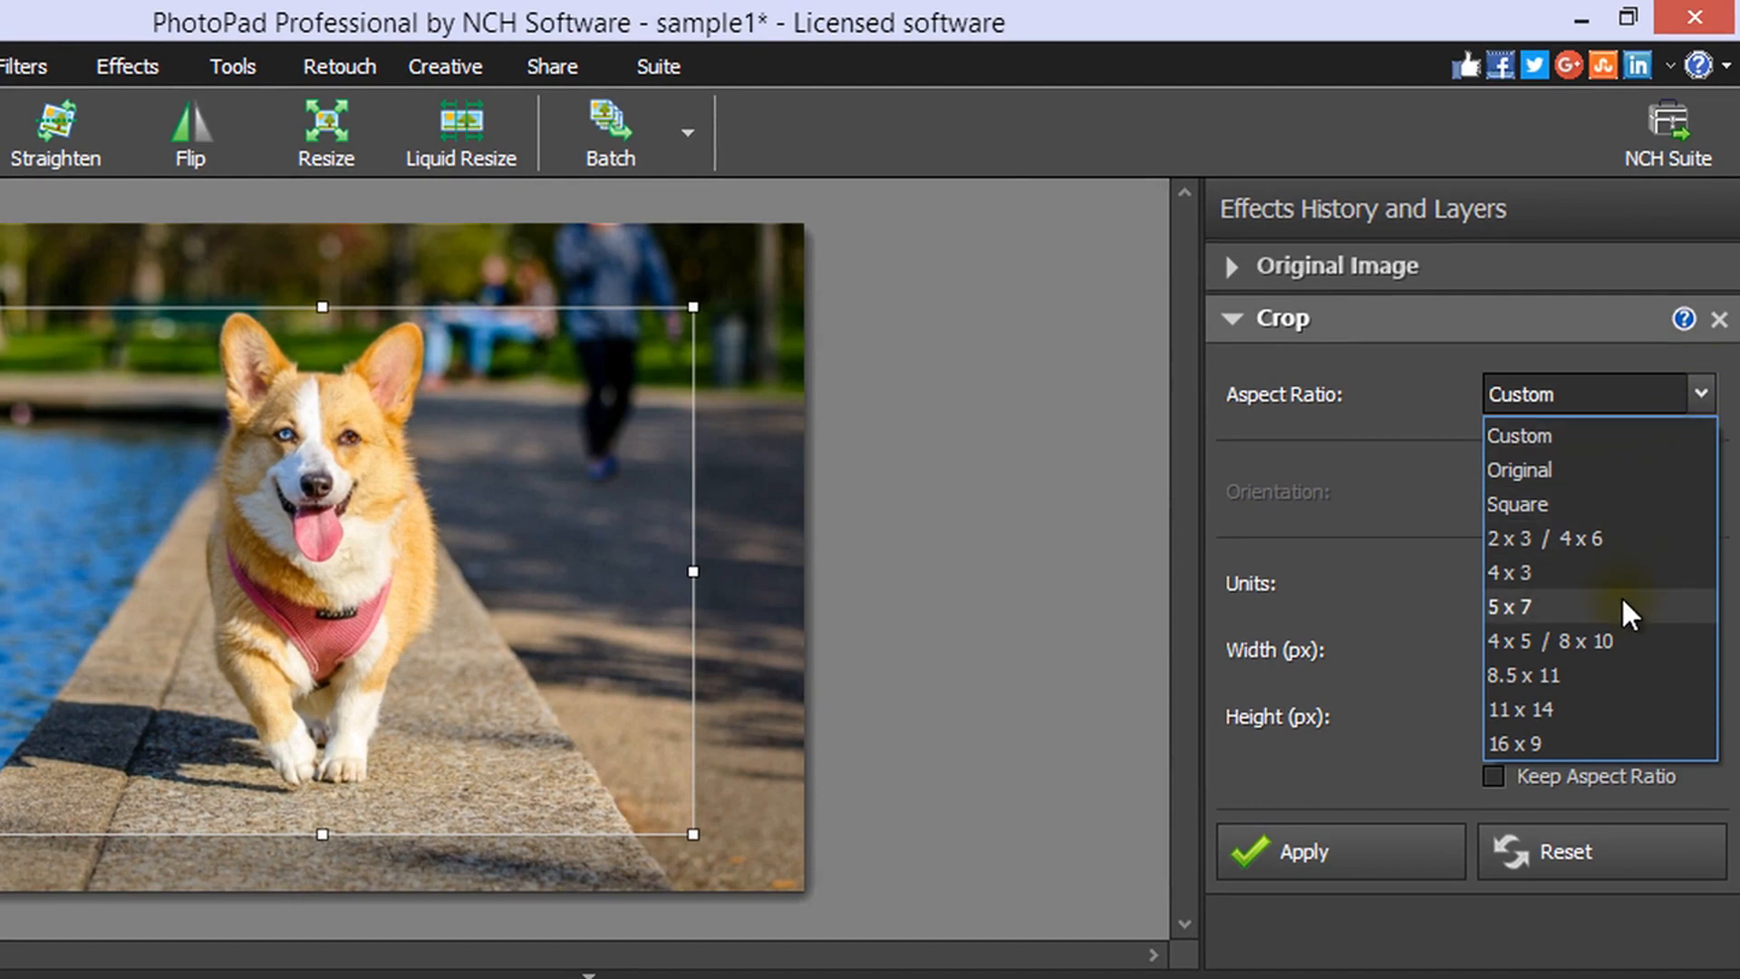
pyautogui.moveTo(1621, 640)
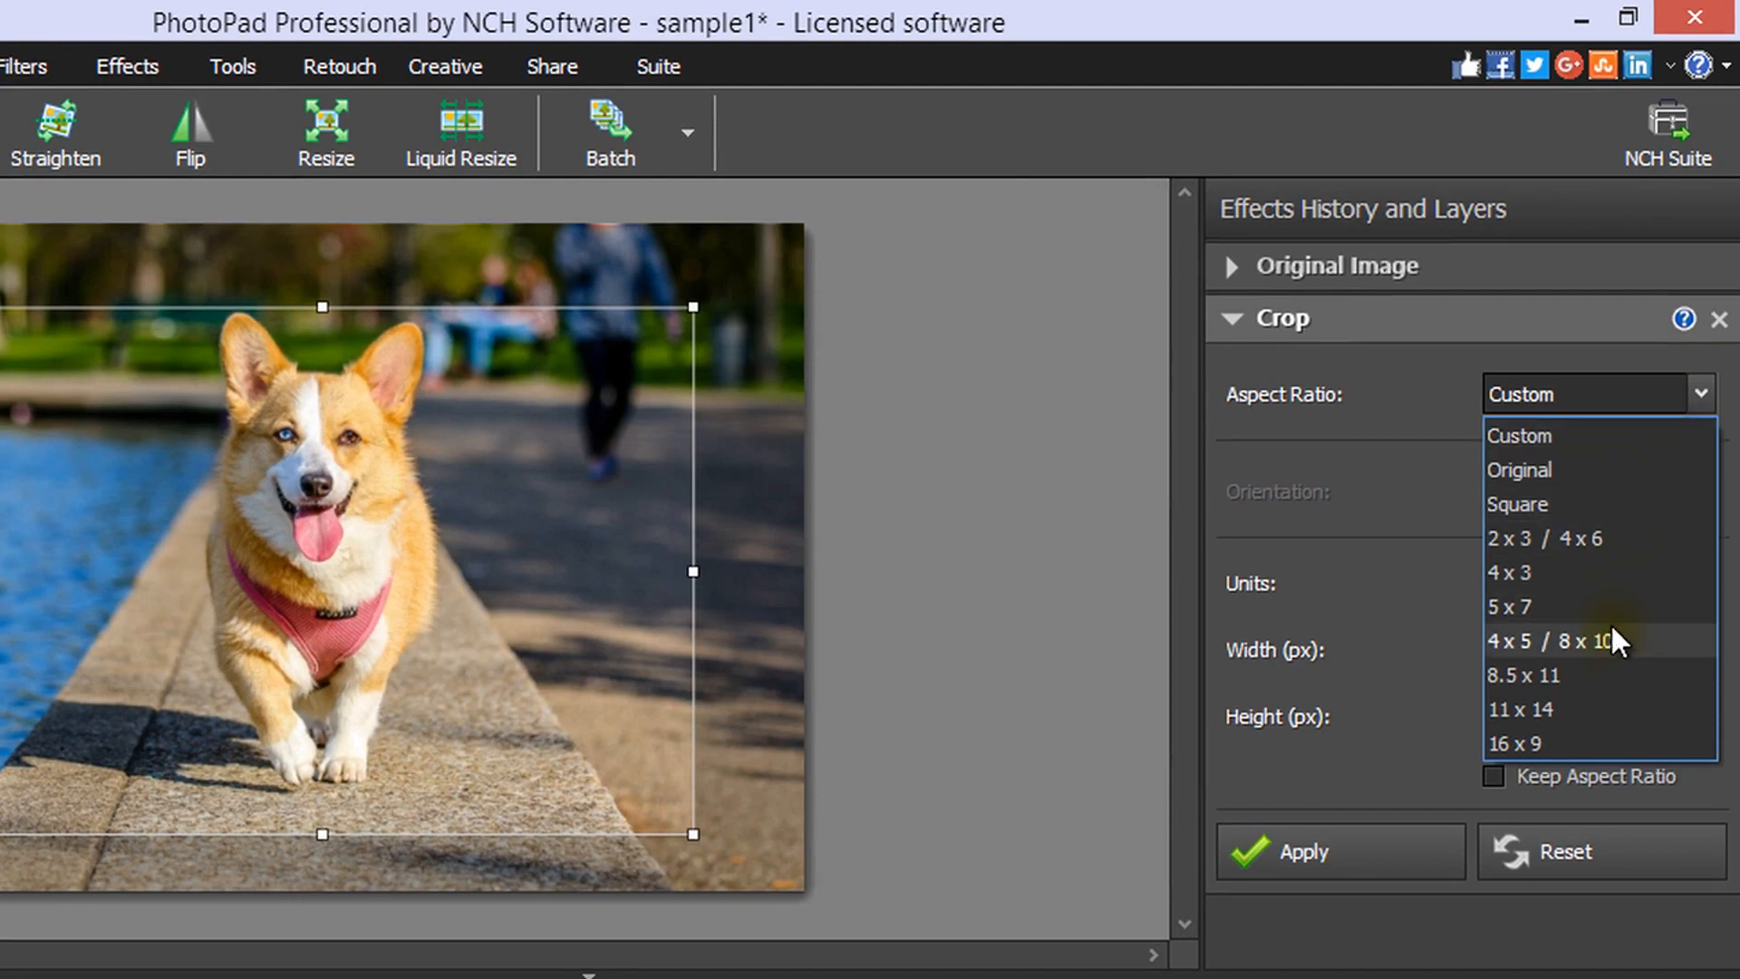
# Lock the crop to a 5 x 7 ratio and settle on portrait orientation (381 × 533 px)
pyautogui.click(1510, 606)
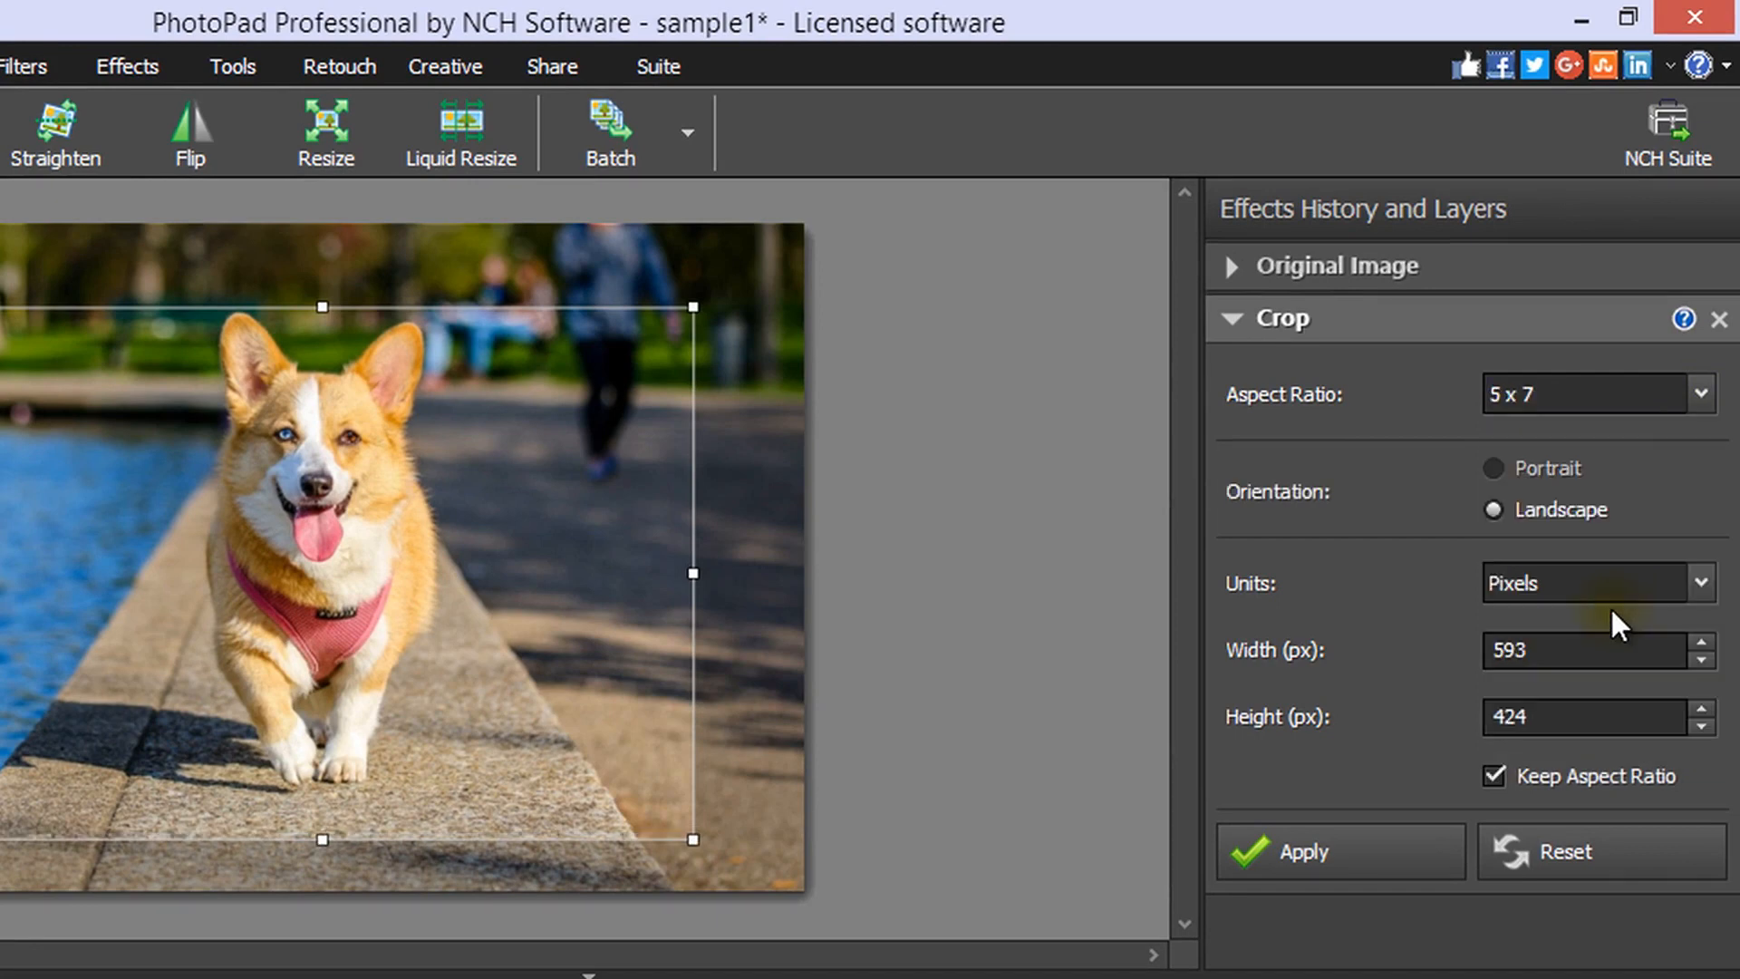
pyautogui.moveTo(1377, 663)
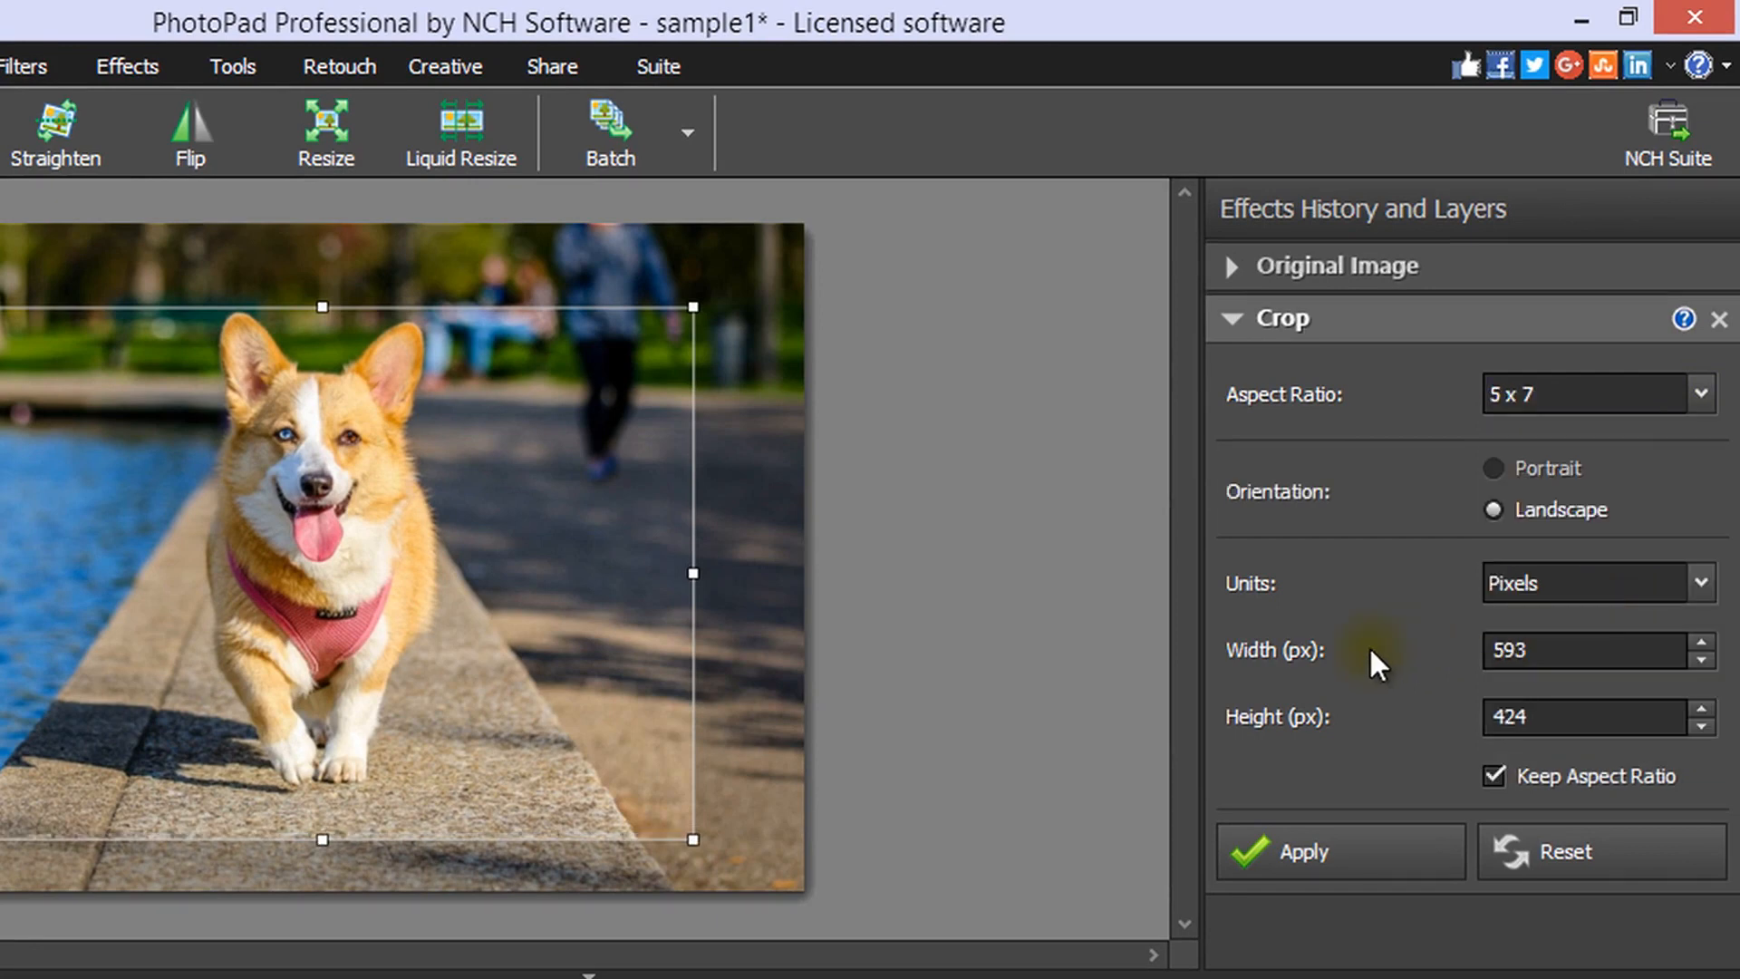
pyautogui.click(1494, 467)
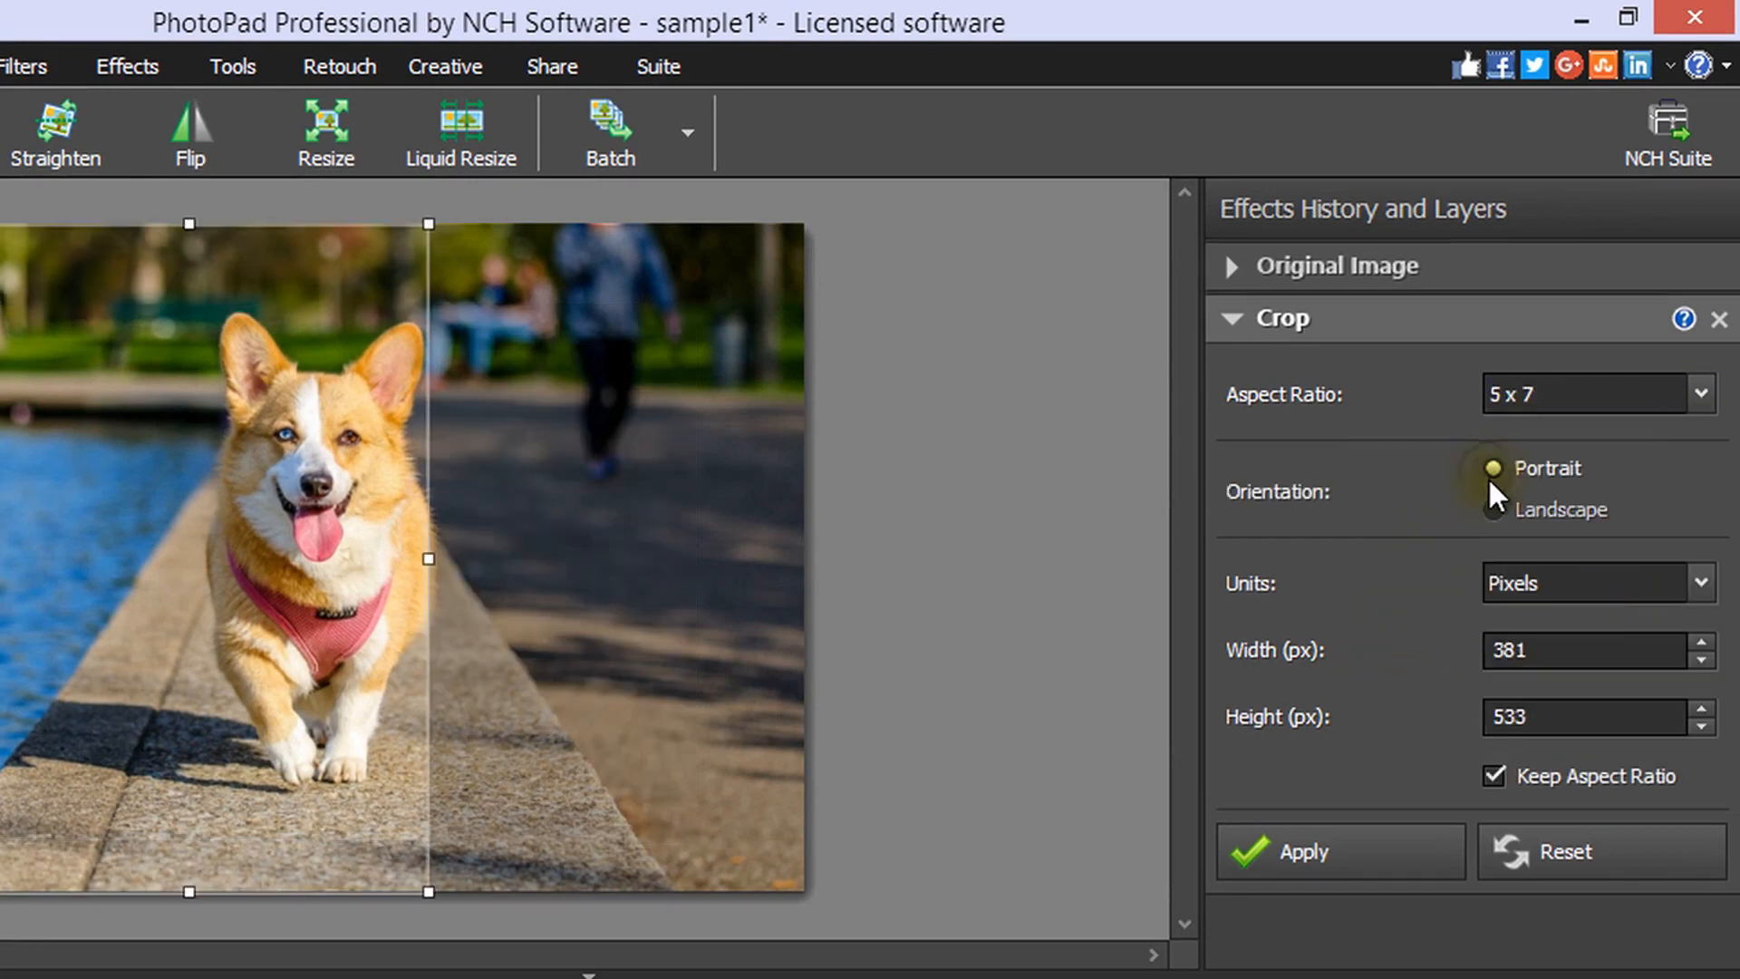
pyautogui.click(1493, 509)
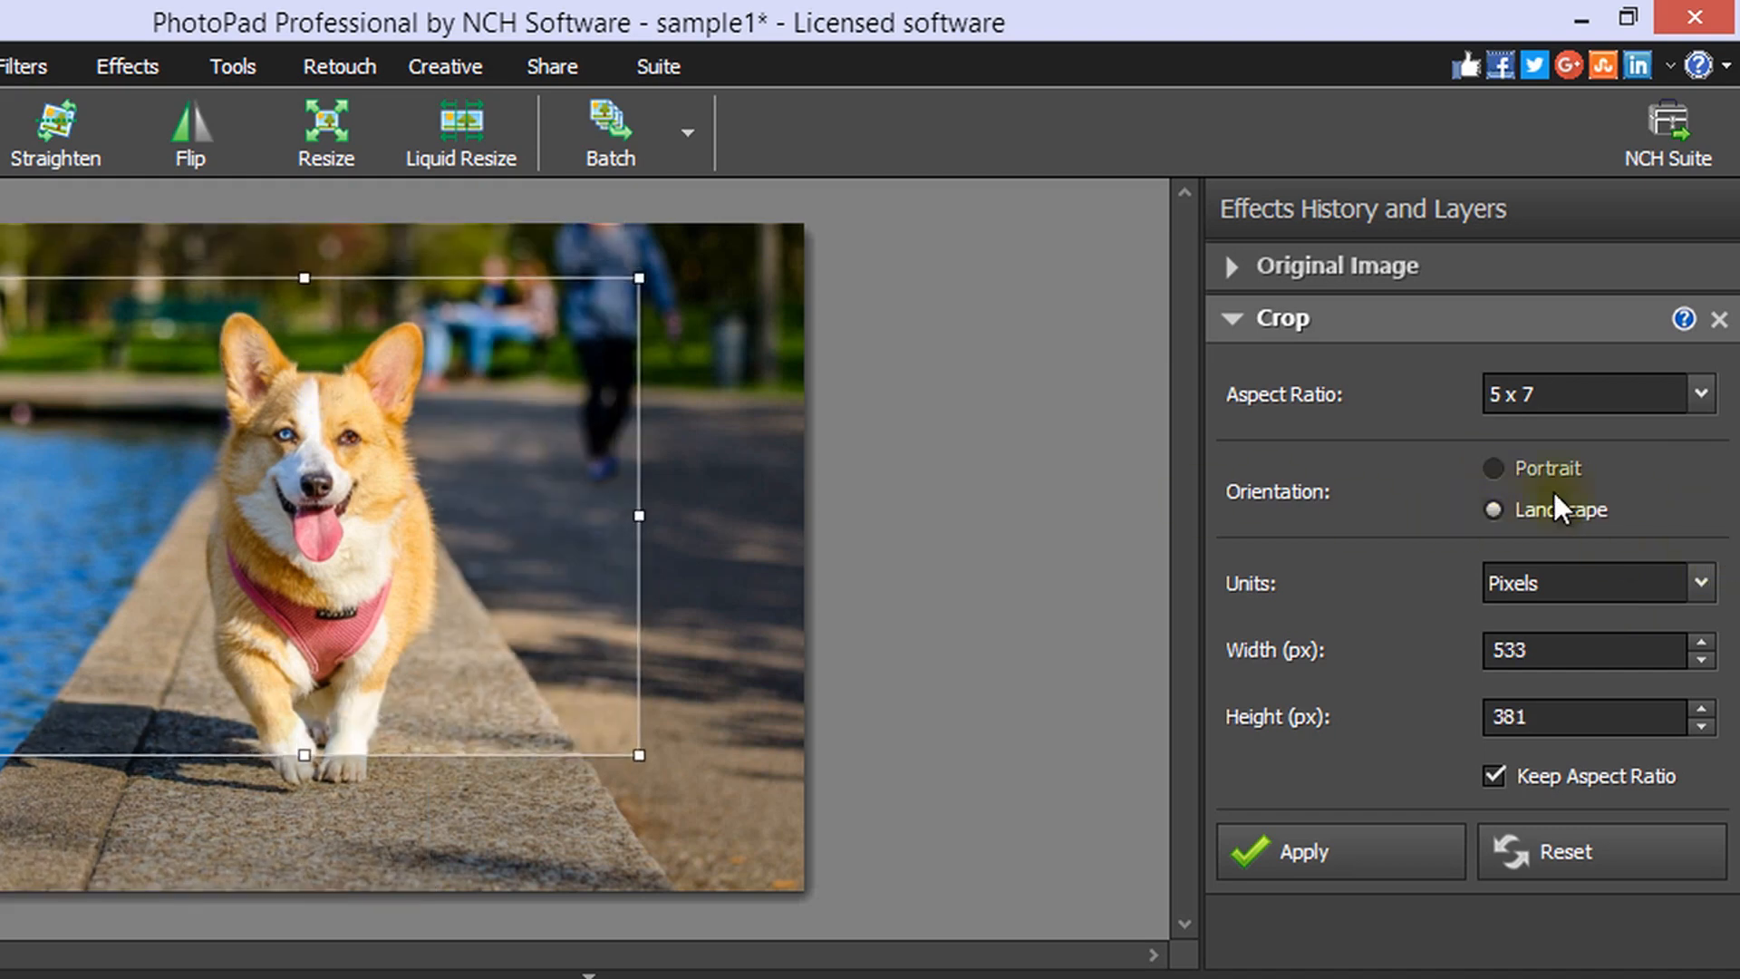
pyautogui.click(1492, 467)
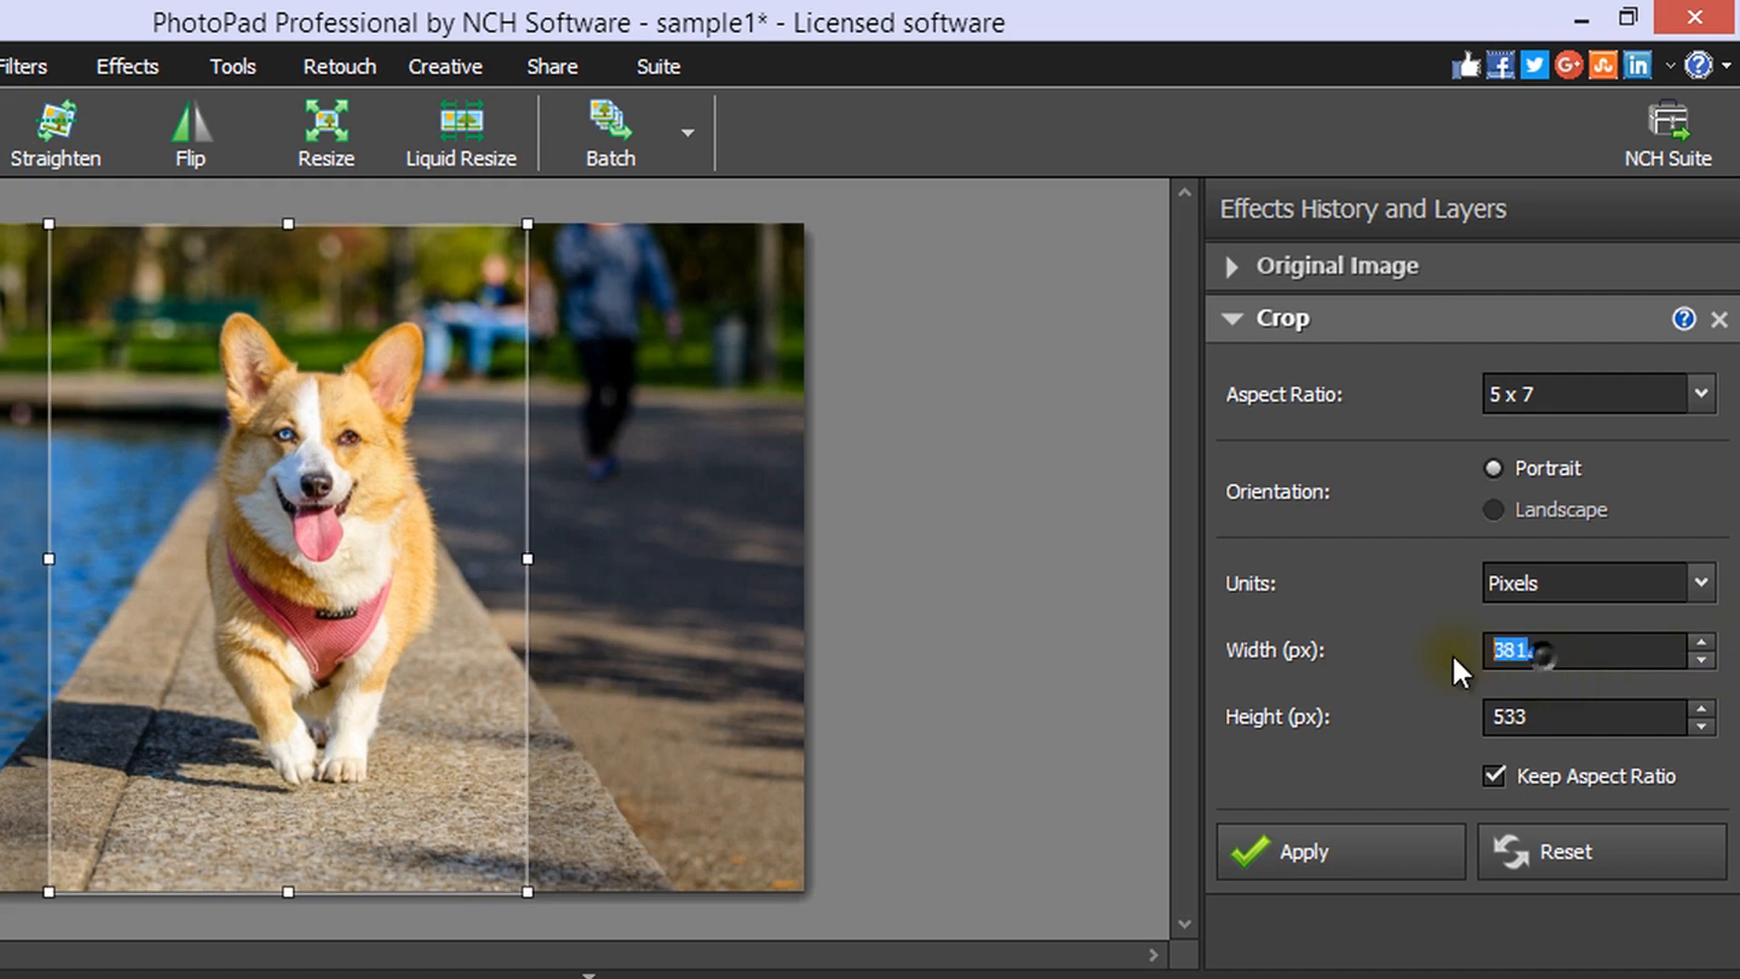
# Set crop width to 200, adjust height to 300 and toggle Keep Aspect Ratio
pyautogui.write('200')
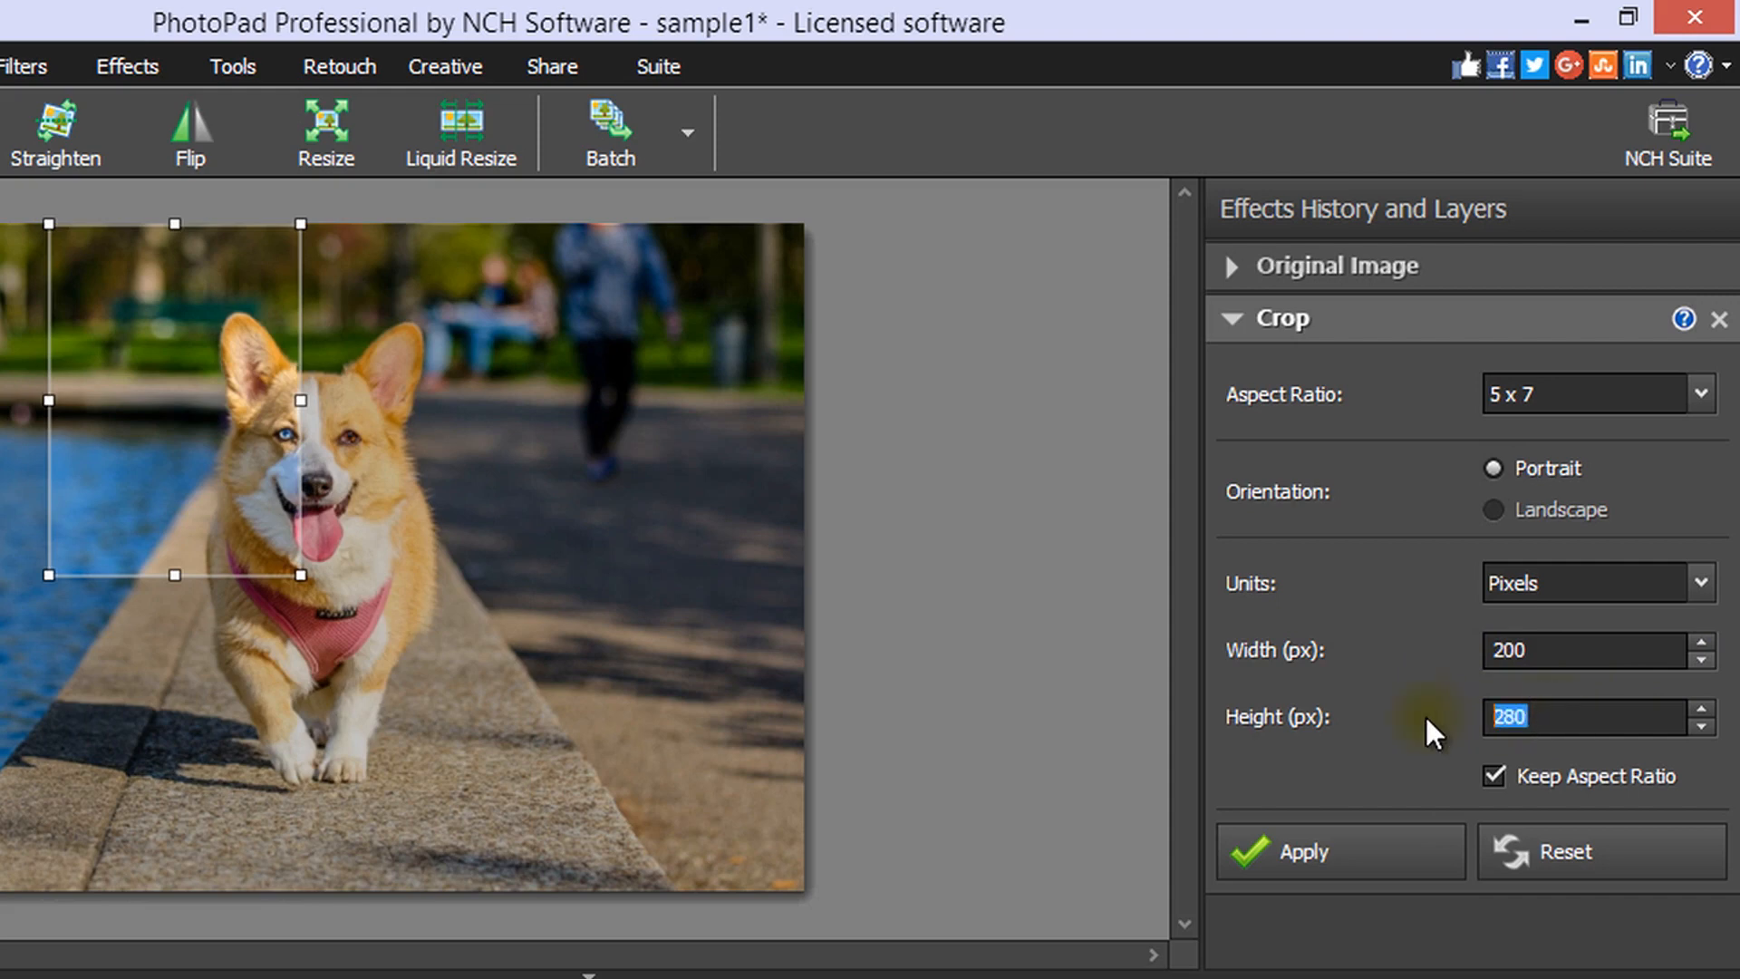
pyautogui.click(1494, 776)
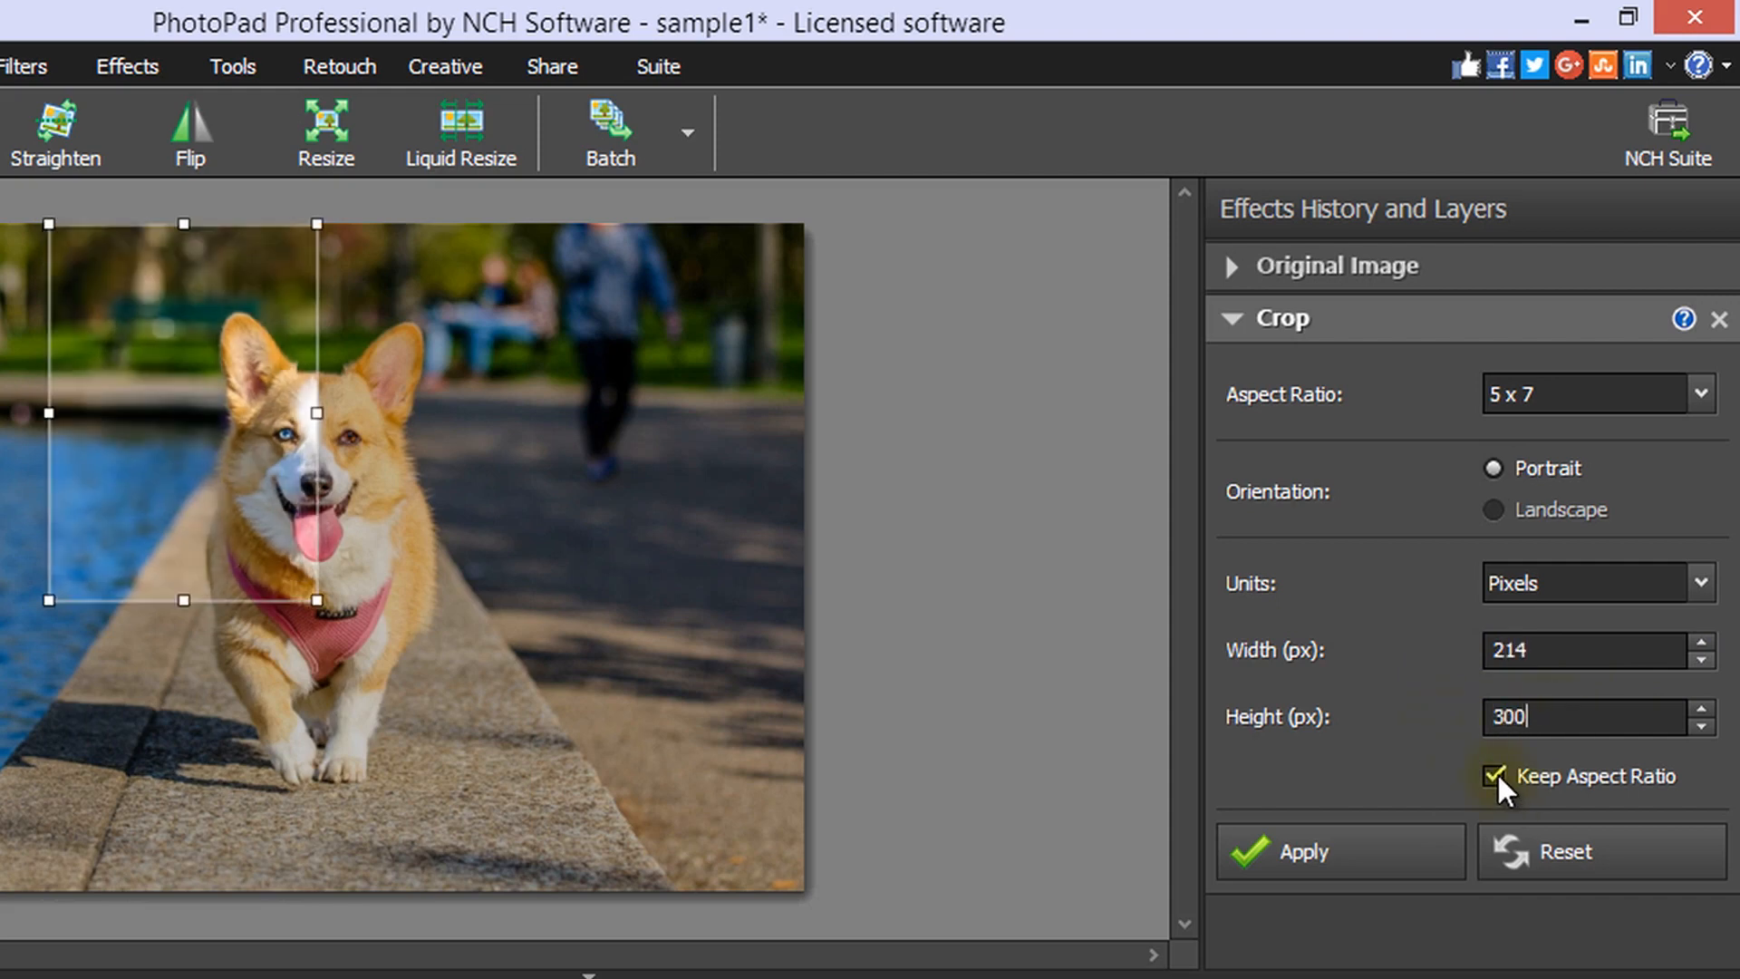
pyautogui.click(1492, 776)
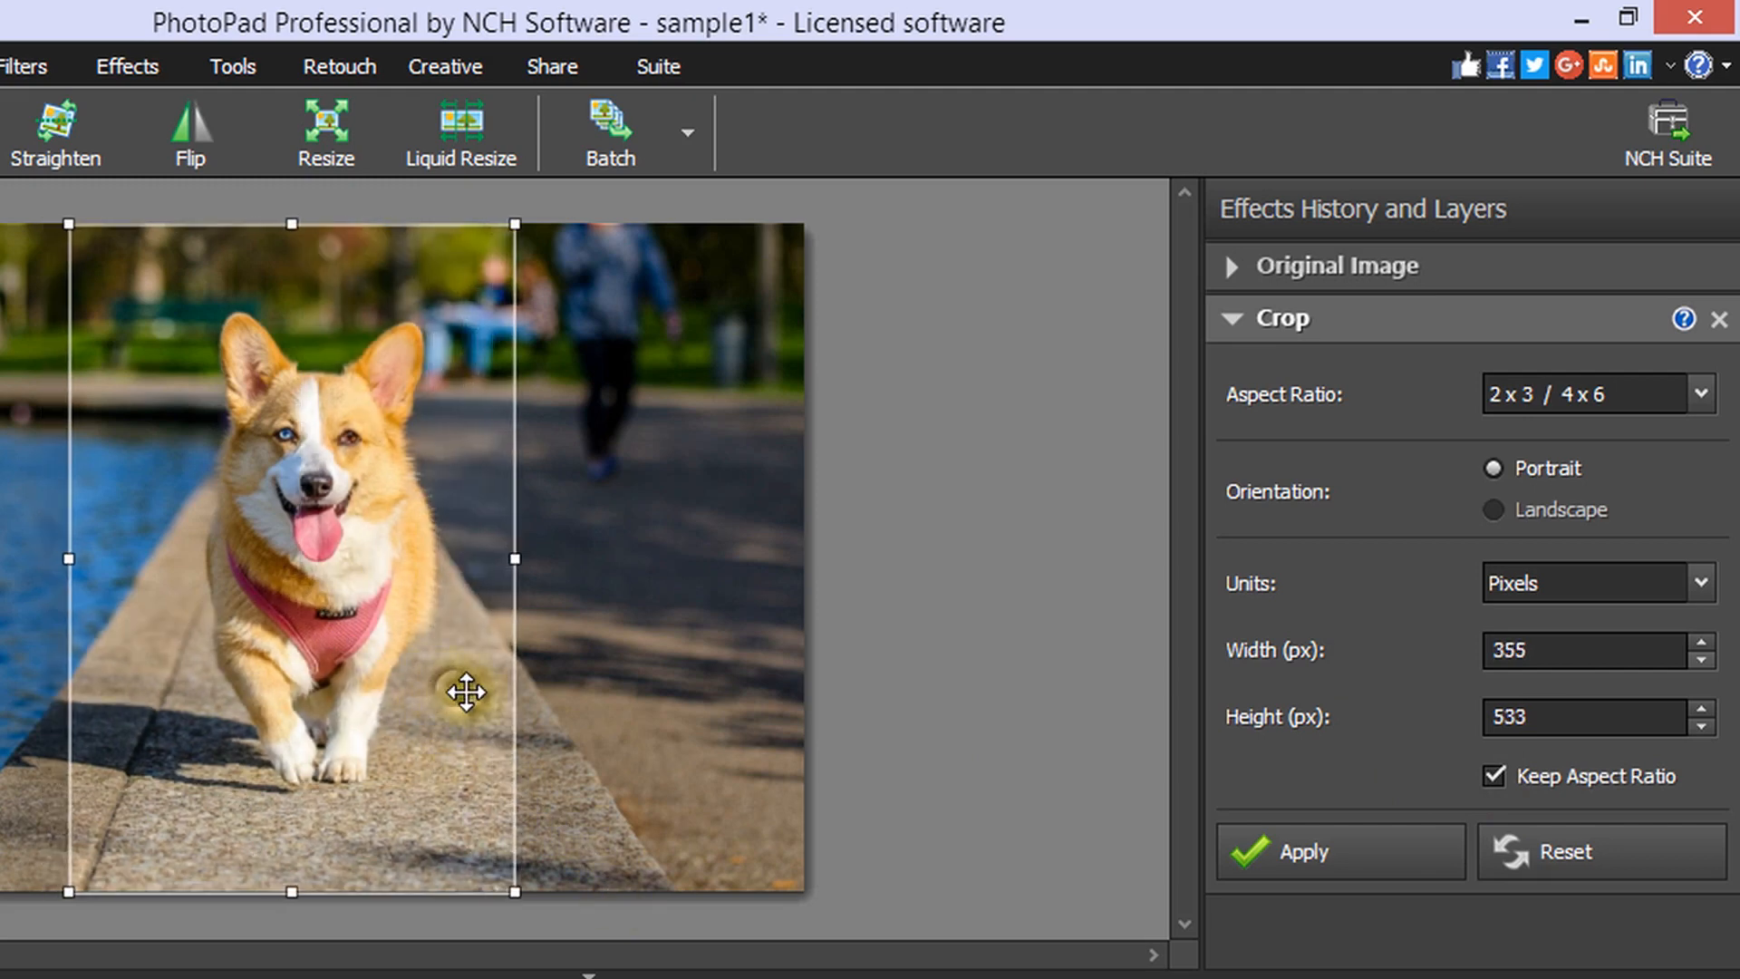
# Centre the 2 x 3 portrait crop on the corgi, apply it, then reopen it for editing
pyautogui.moveTo(466, 694); pyautogui.dragTo(388, 680)
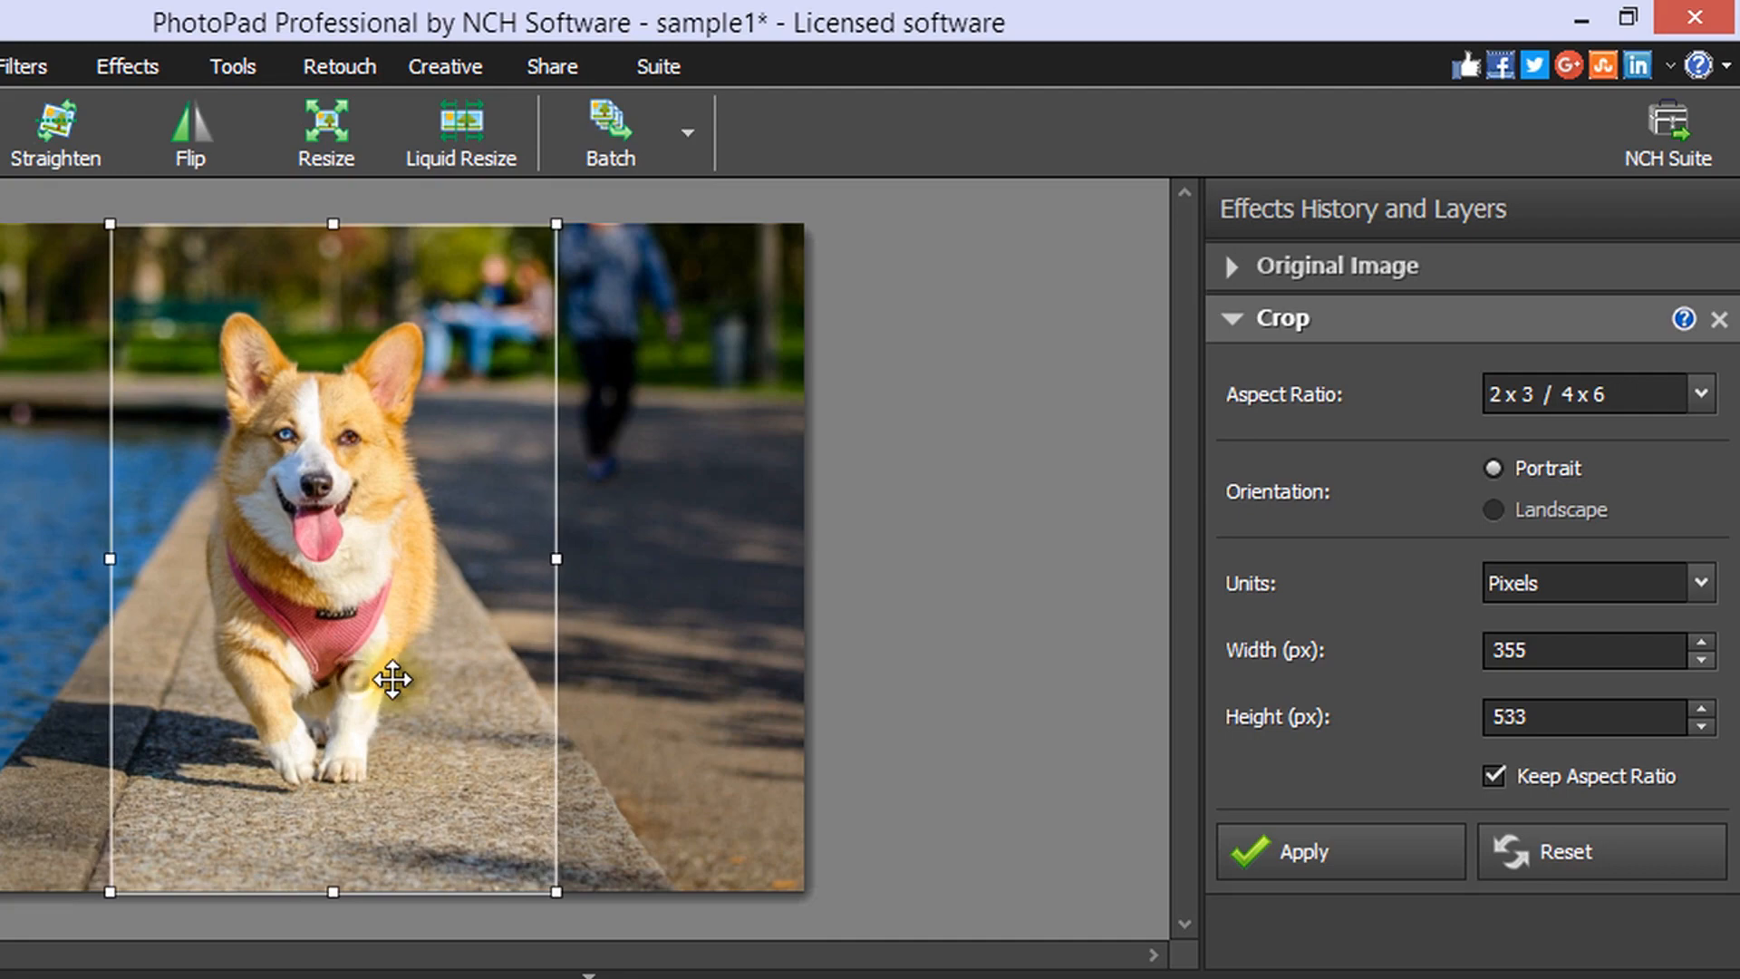
pyautogui.click(1305, 852)
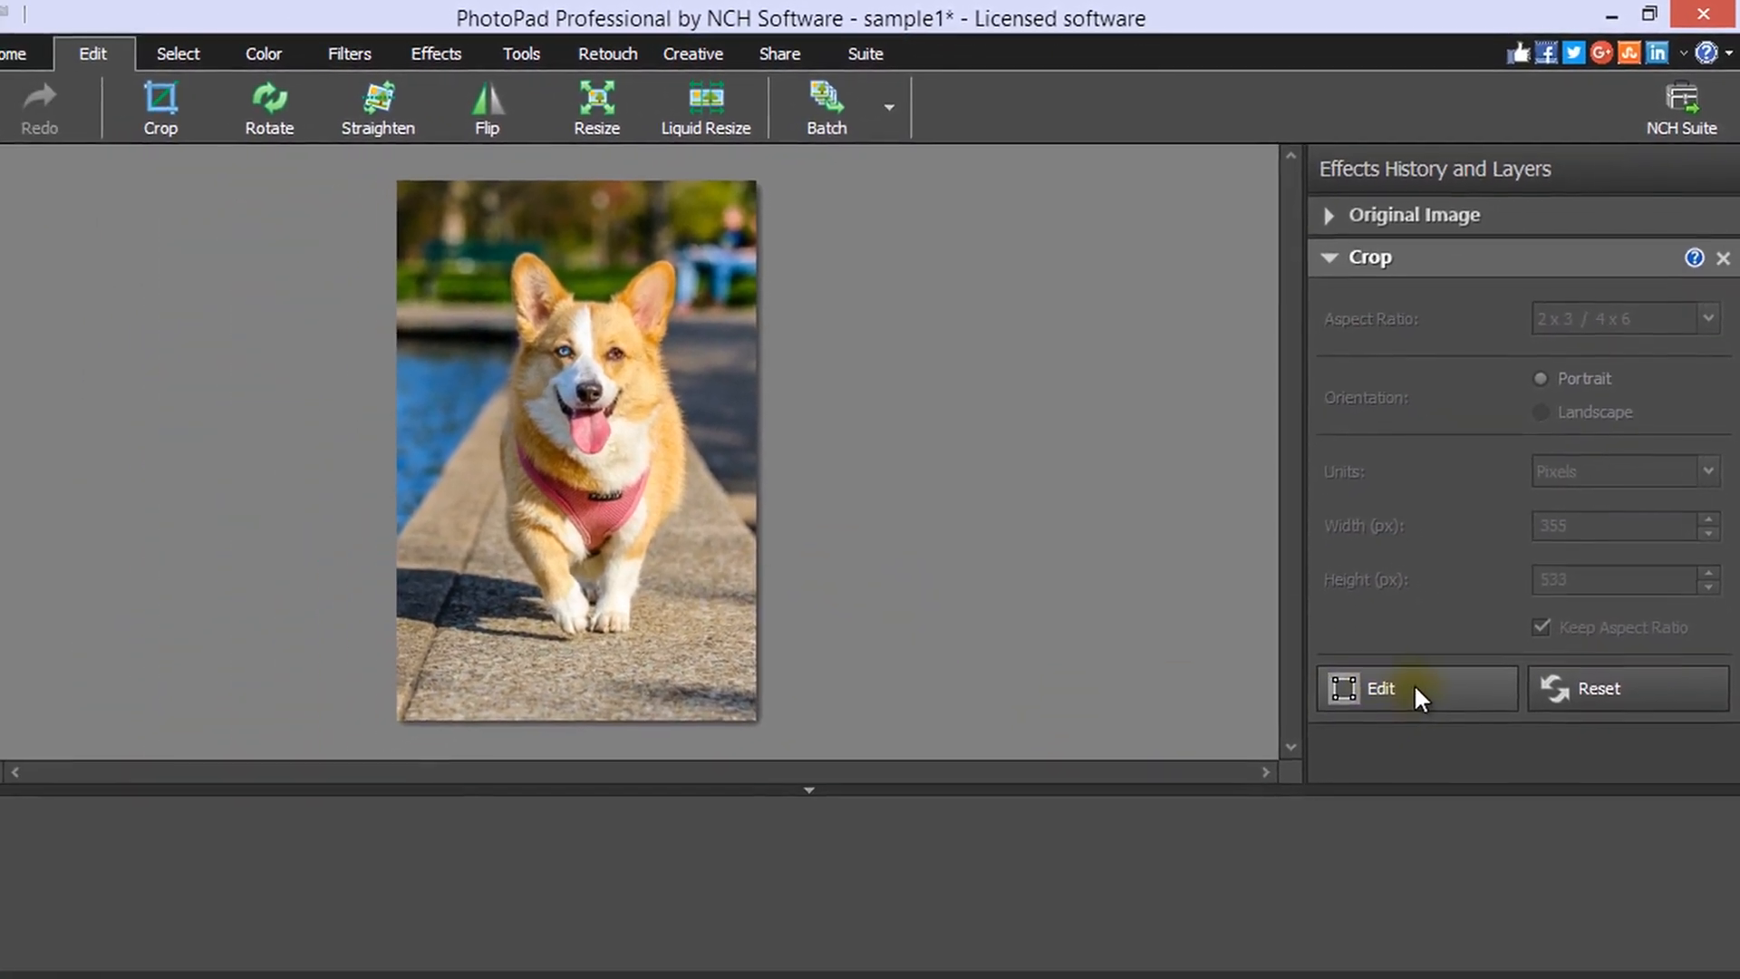
pyautogui.click(1381, 689)
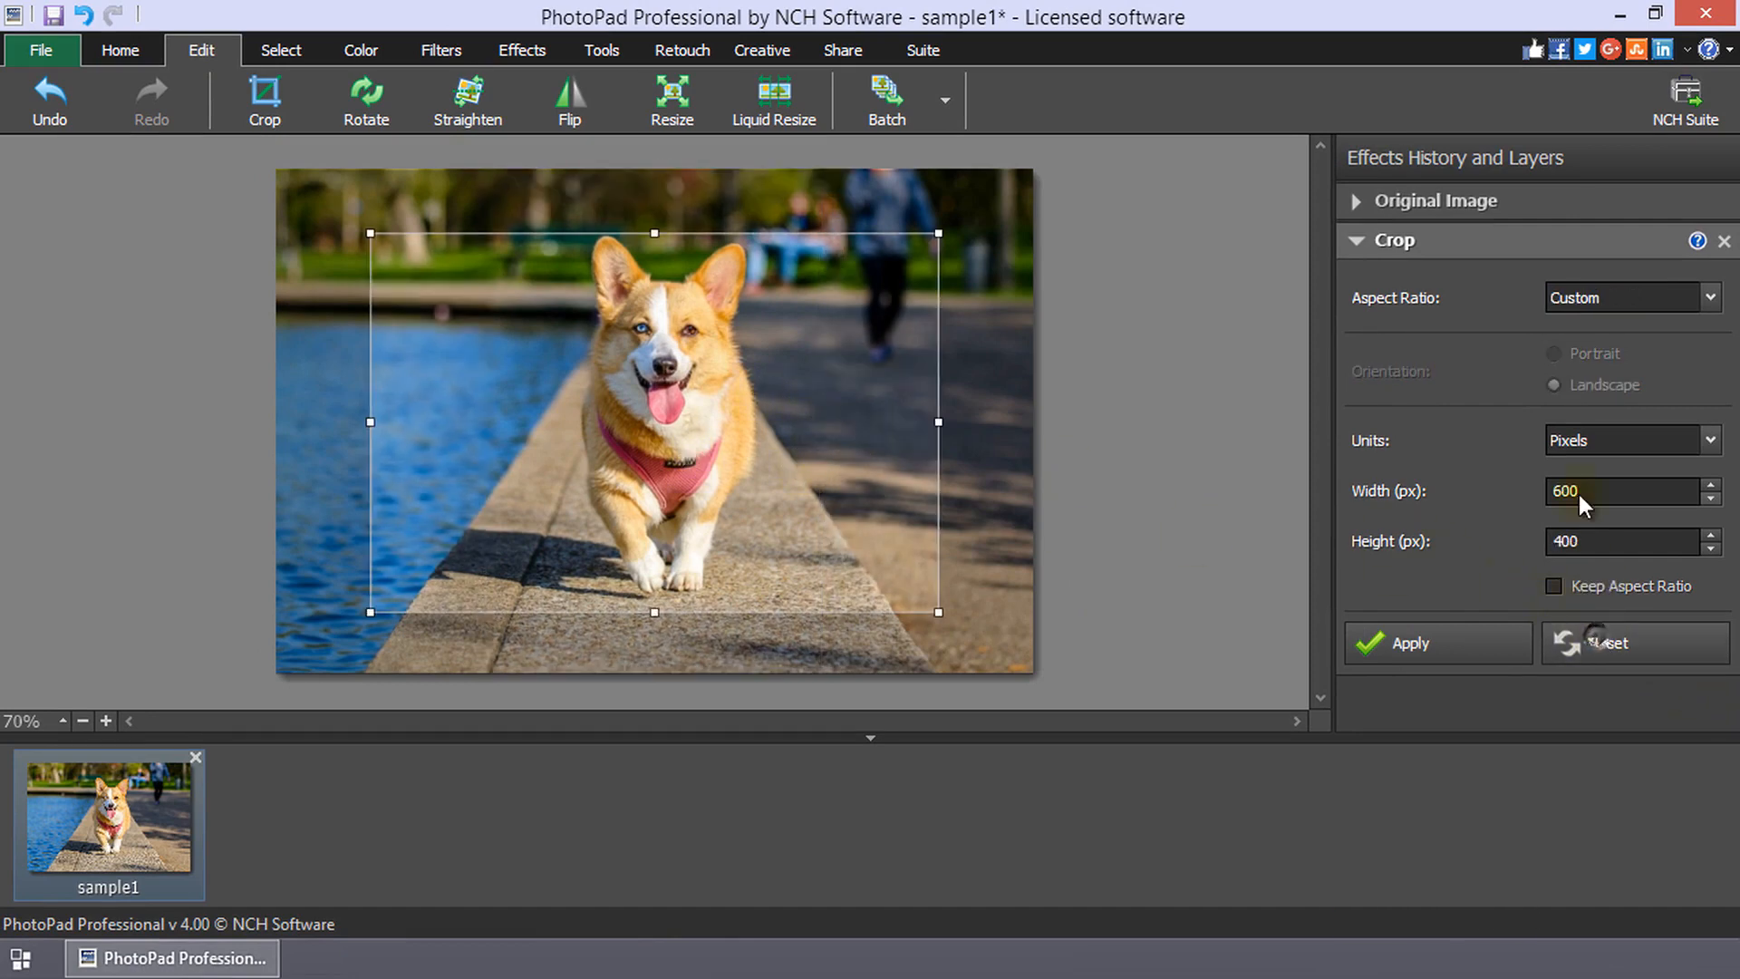
pyautogui.moveTo(1724, 241)
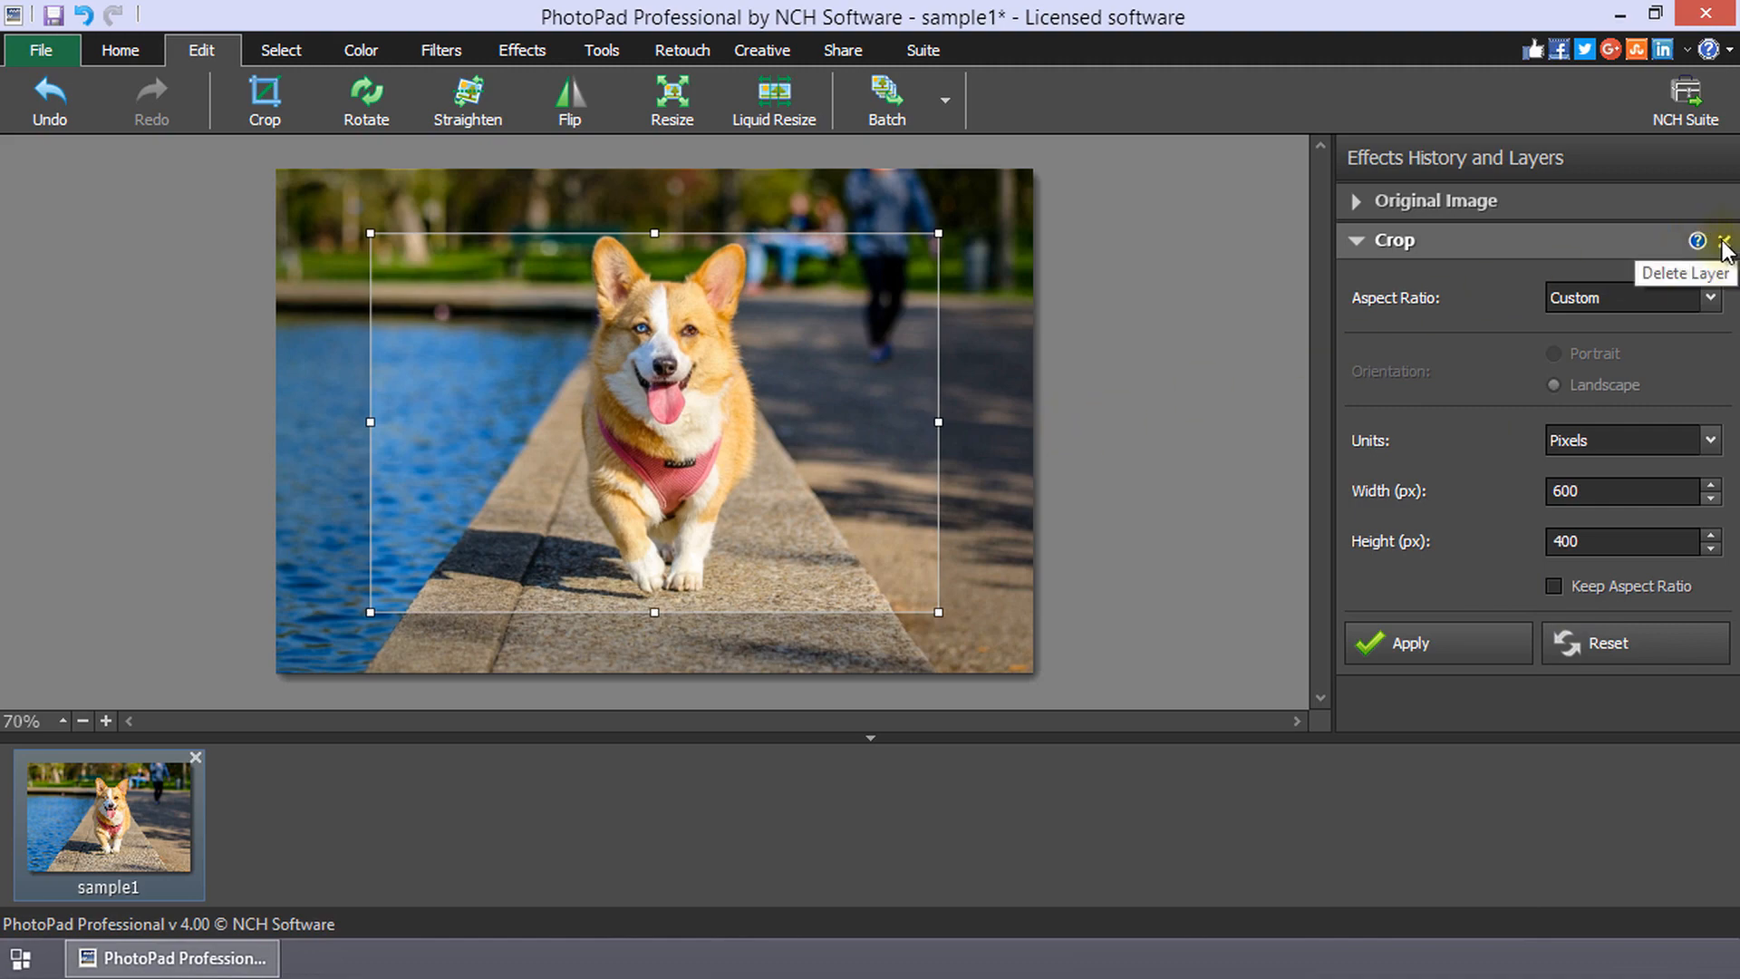
# Delete the Crop layer in Effects History, restoring the full original photo
pyautogui.click(1724, 241)
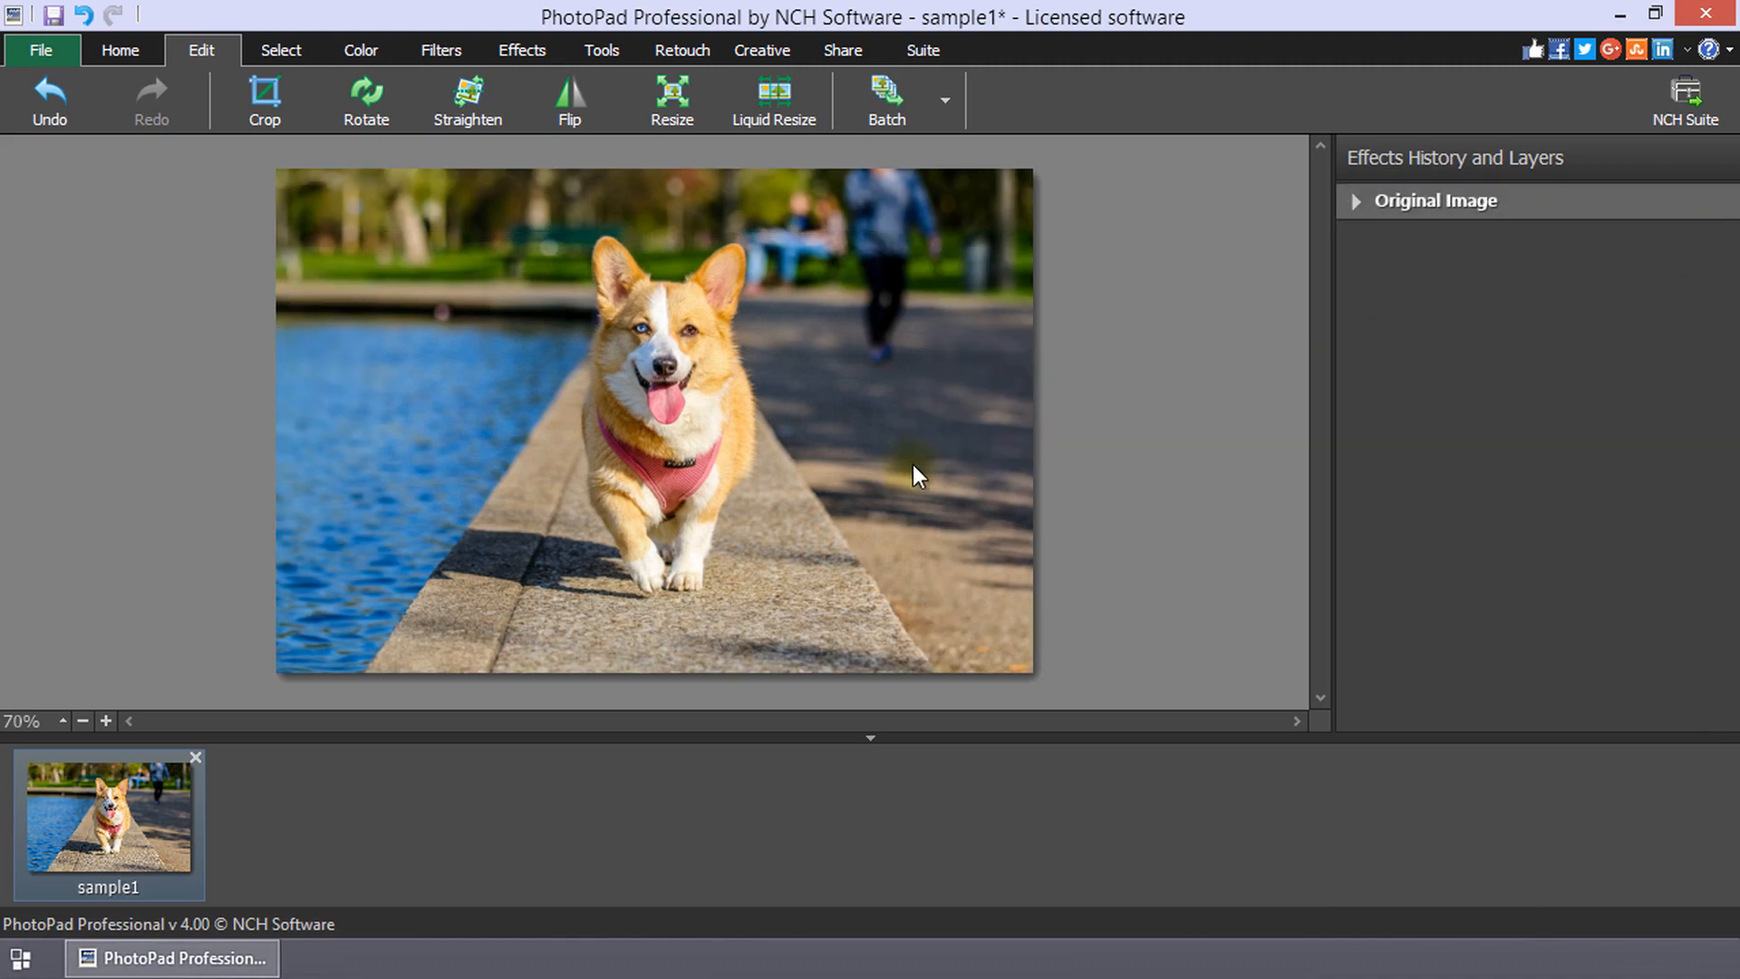